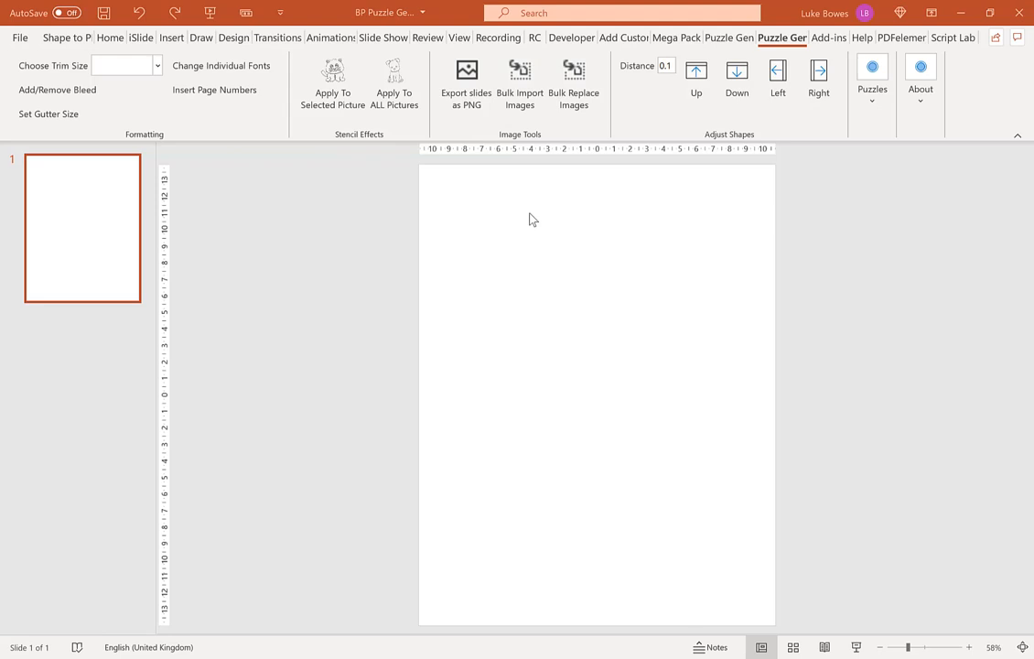
{"action": "mouse_move", "coordinate": [535, 244]}
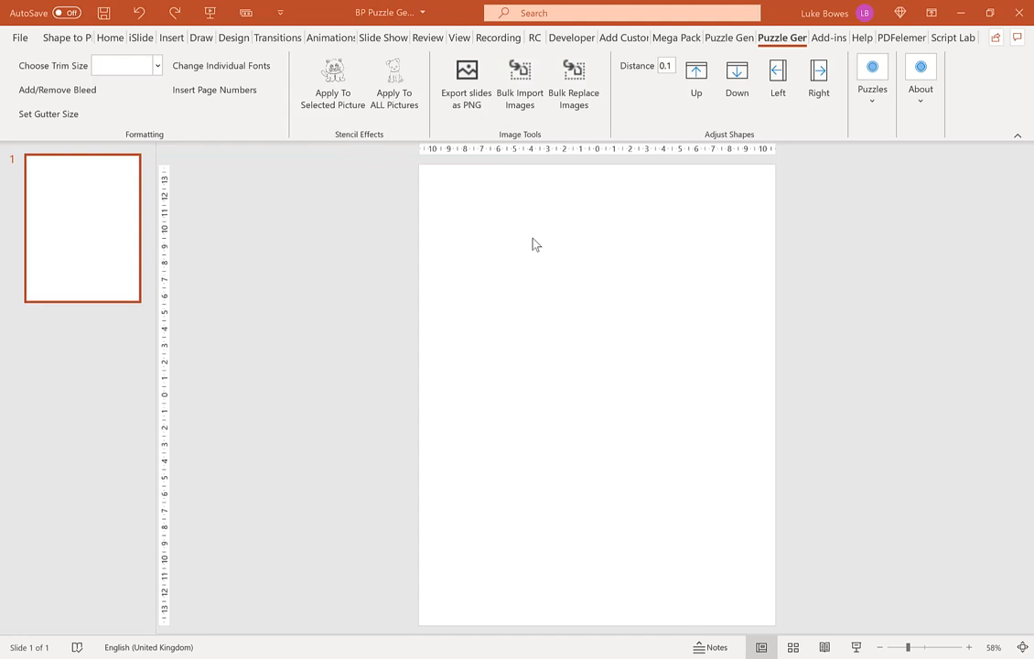
{"action": "mouse_move", "coordinate": [634, 229]}
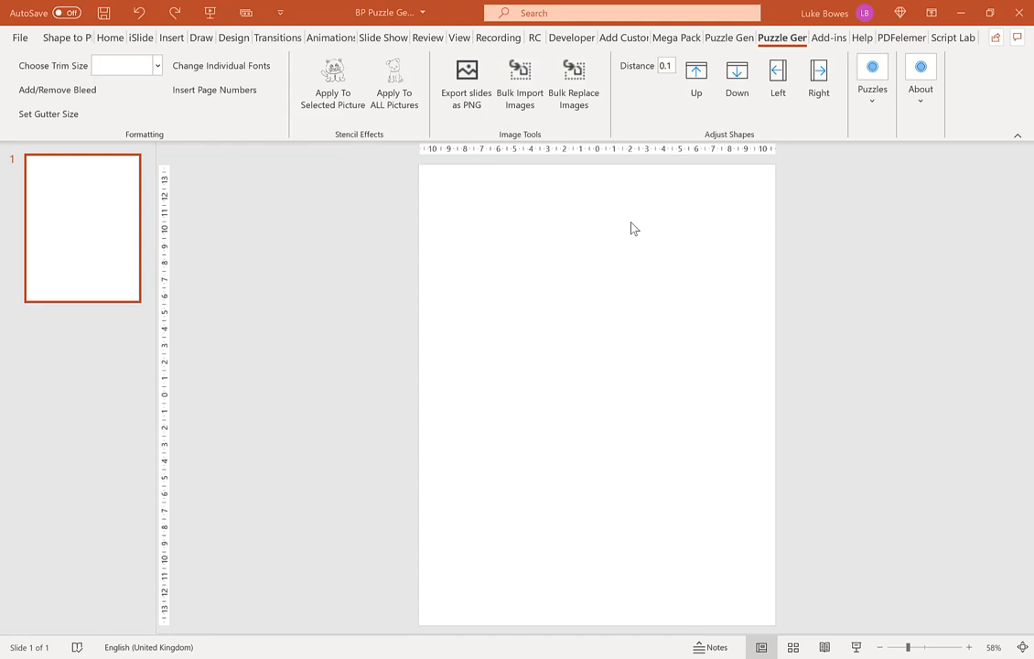
{"action": "mouse_move", "coordinate": [466, 213]}
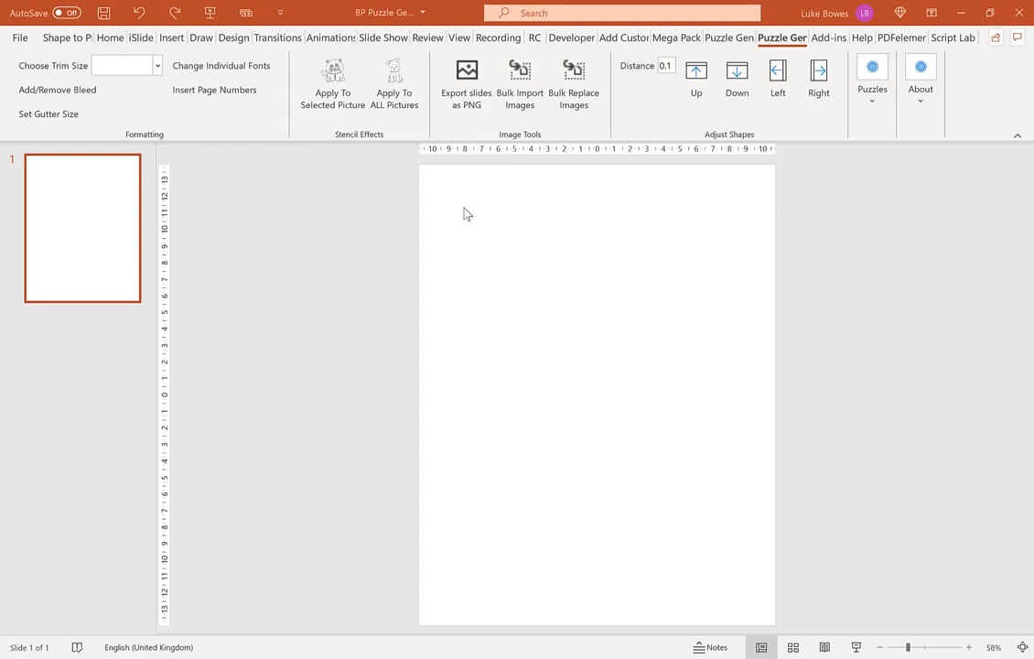
{"action": "mouse_move", "coordinate": [584, 469]}
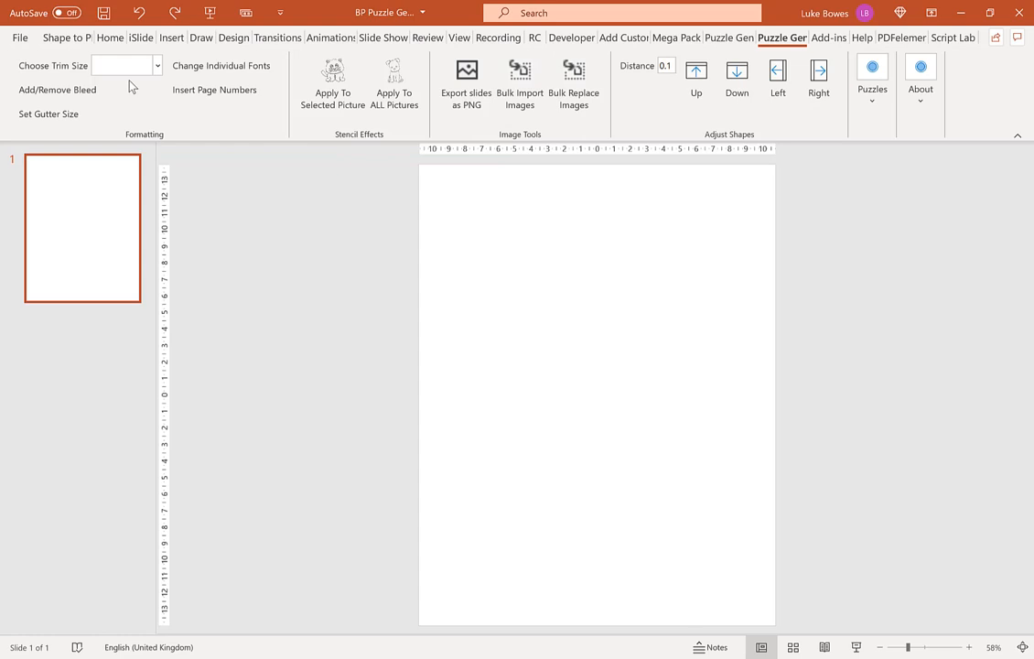
Apply the 8.5x11 in trim size and show the Puzzle Generator's Puzzles gallery
{"action": "left_click", "coordinate": [155, 65]}
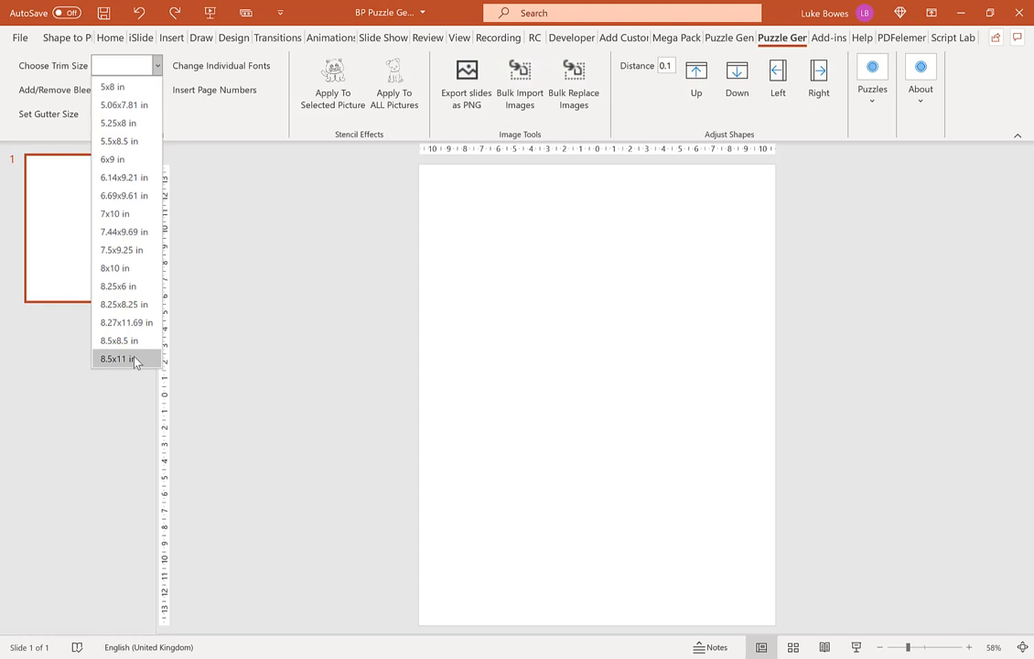
{"action": "left_click", "coordinate": [127, 358]}
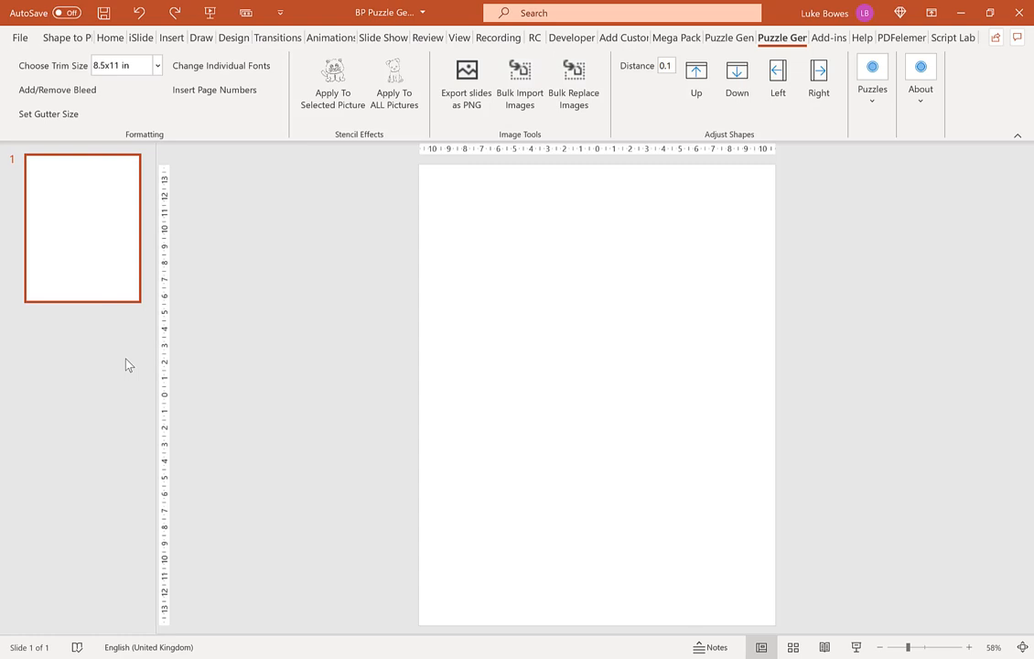
{"action": "left_click", "coordinate": [870, 82]}
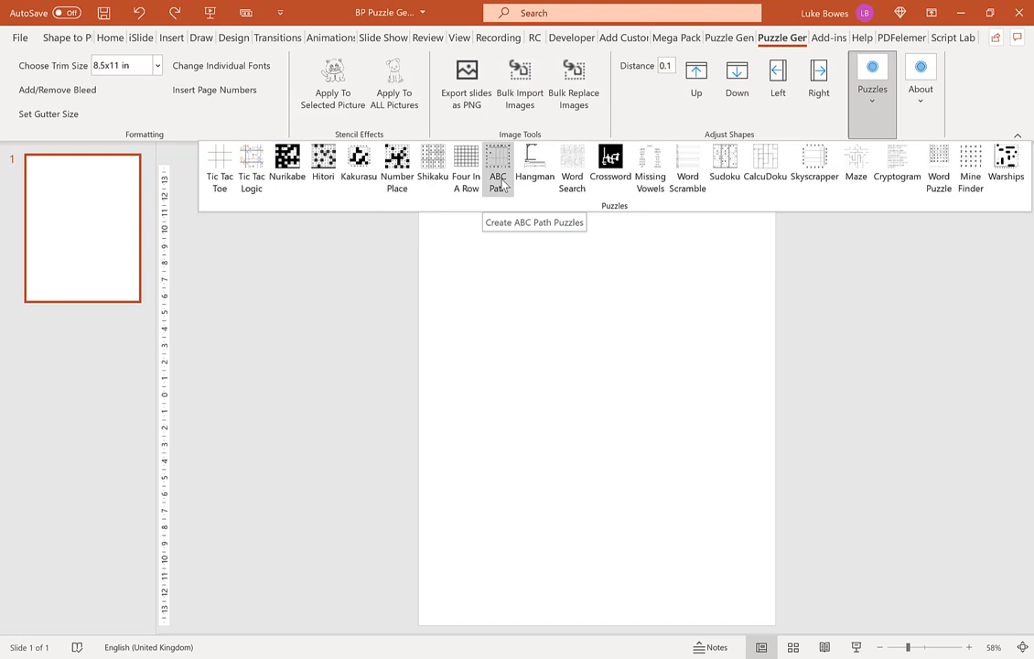
Launch the ABC Path Generator Wizard from the Puzzles gallery
{"action": "left_click", "coordinate": [498, 168]}
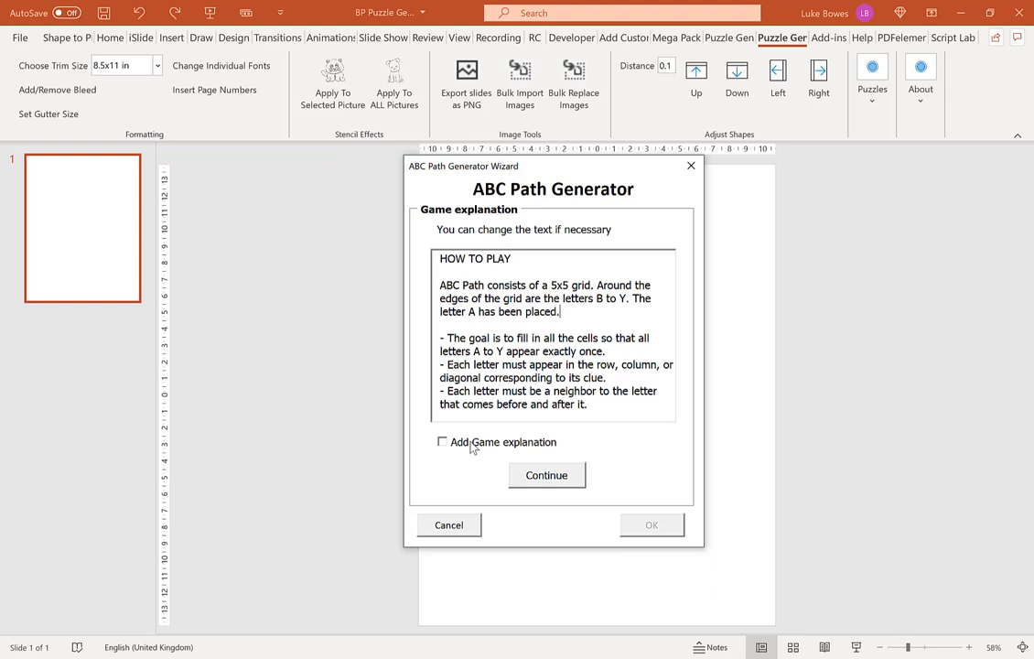
Skip the game explanation, choose Alphabetic headers, and confirm
{"action": "left_click", "coordinate": [546, 475]}
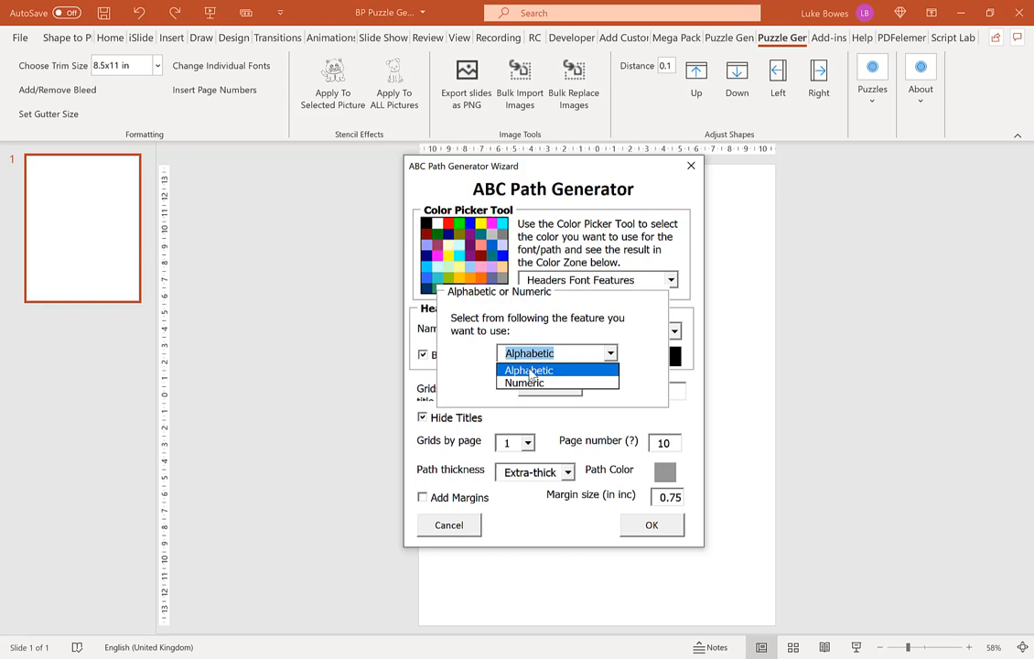
{"action": "left_click", "coordinate": [528, 369]}
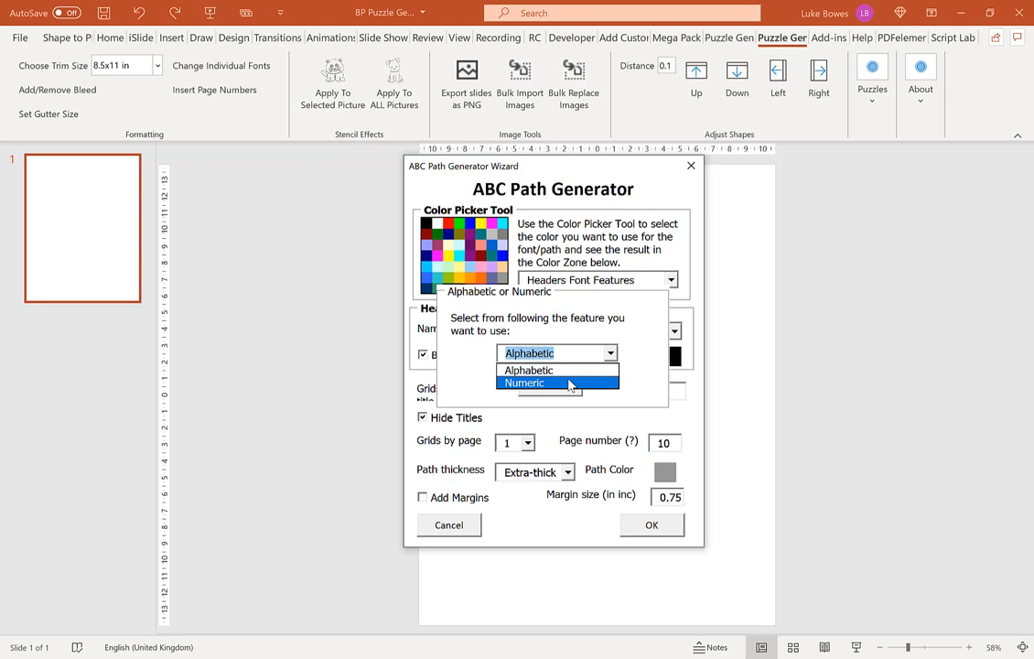
{"action": "mouse_move", "coordinate": [528, 369]}
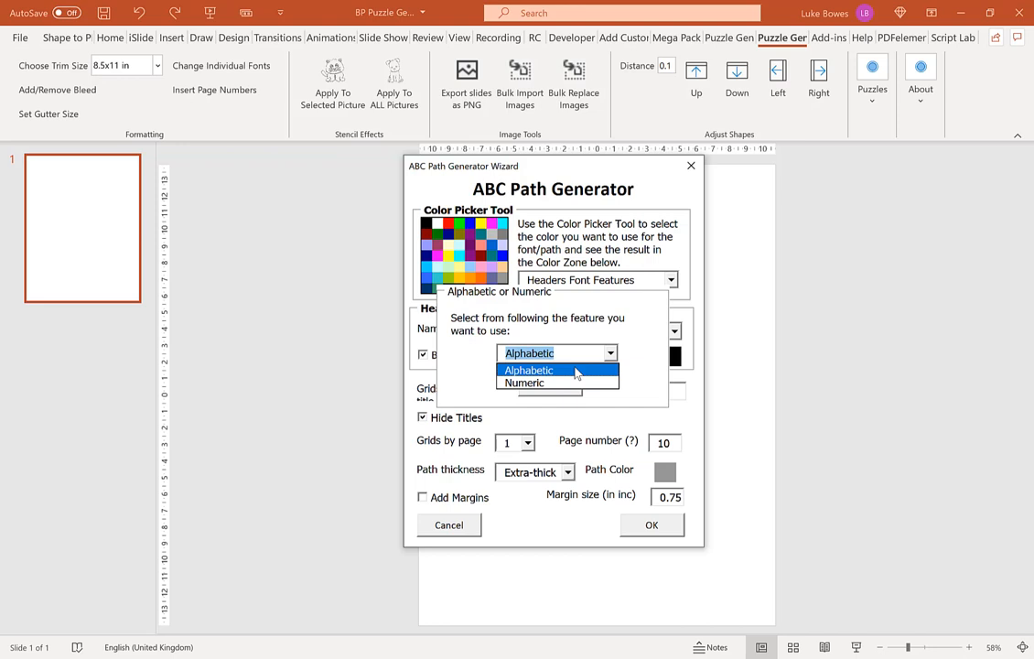
{"action": "left_click", "coordinate": [528, 370]}
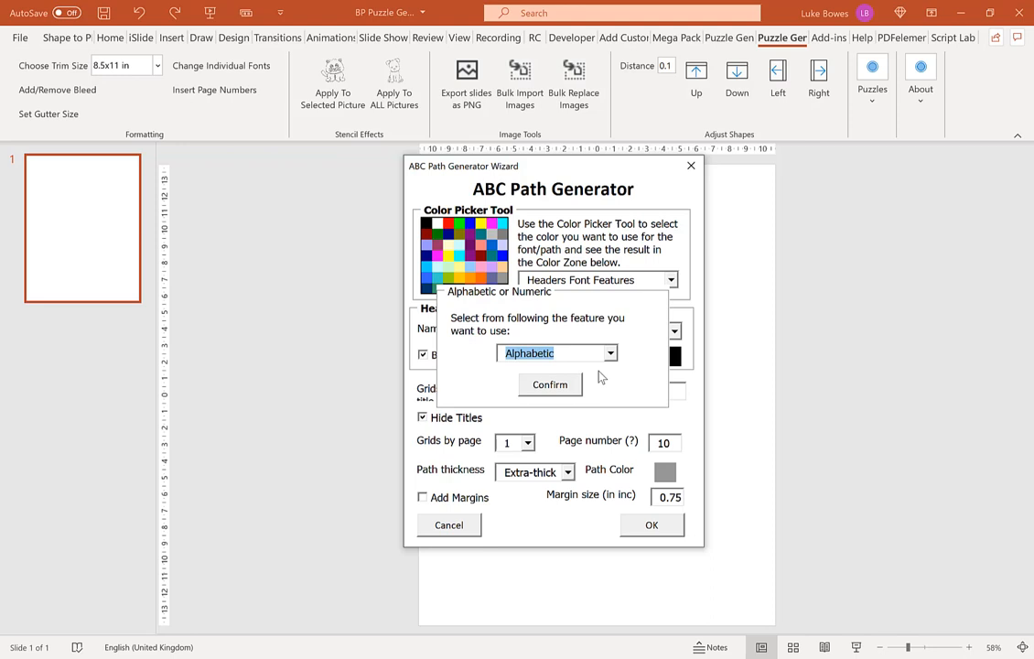
{"action": "left_click", "coordinate": [549, 383]}
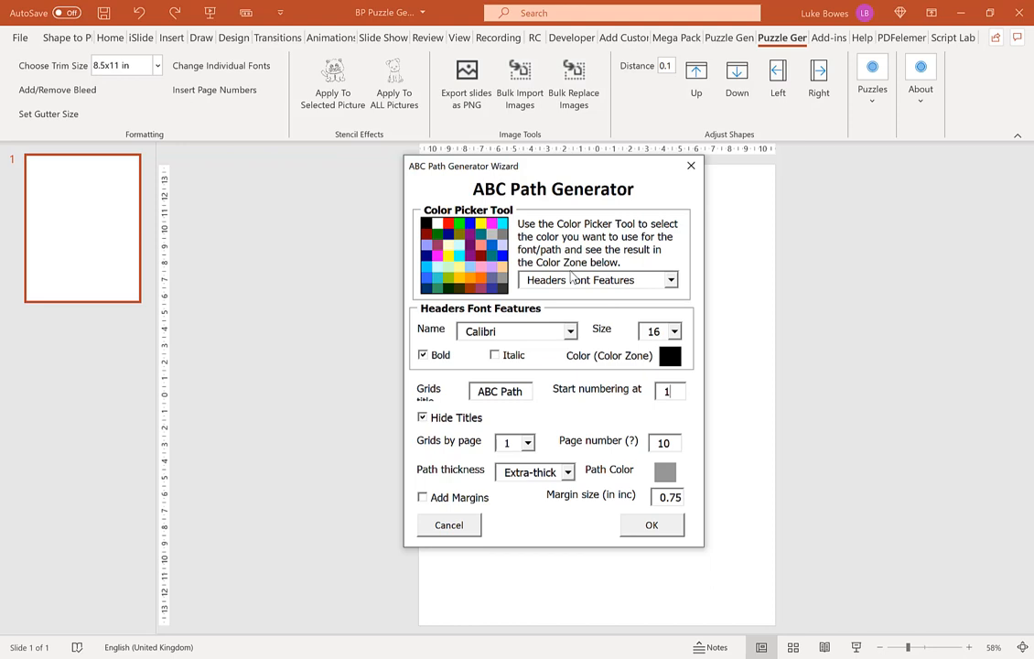
Switch the Color Picker Tool from Headers Font Features to Path Color
{"action": "left_click", "coordinate": [594, 280]}
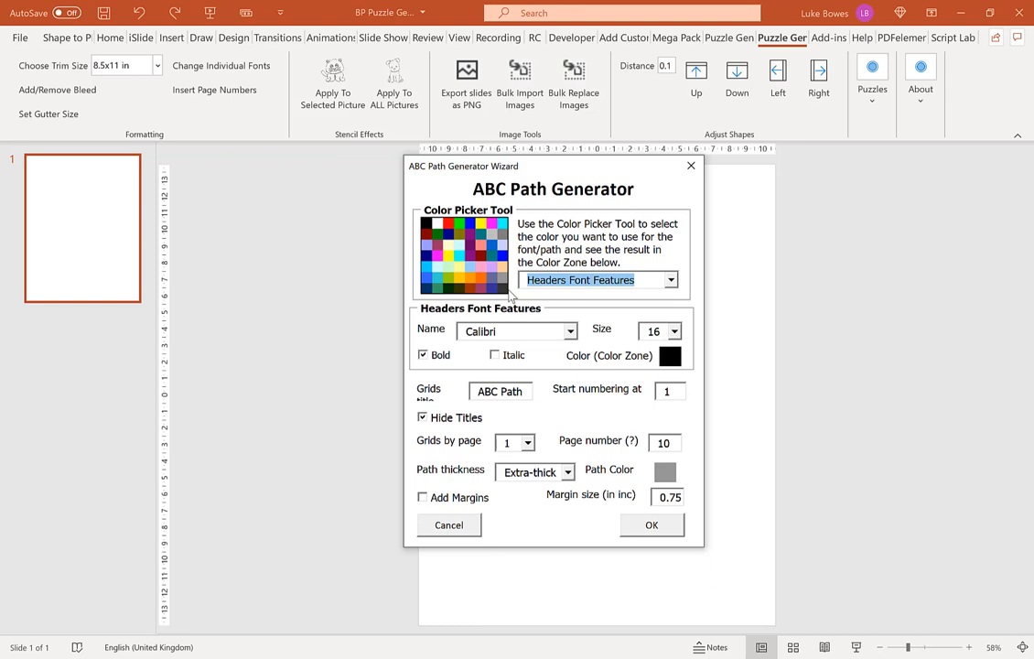
{"action": "left_click", "coordinate": [670, 279]}
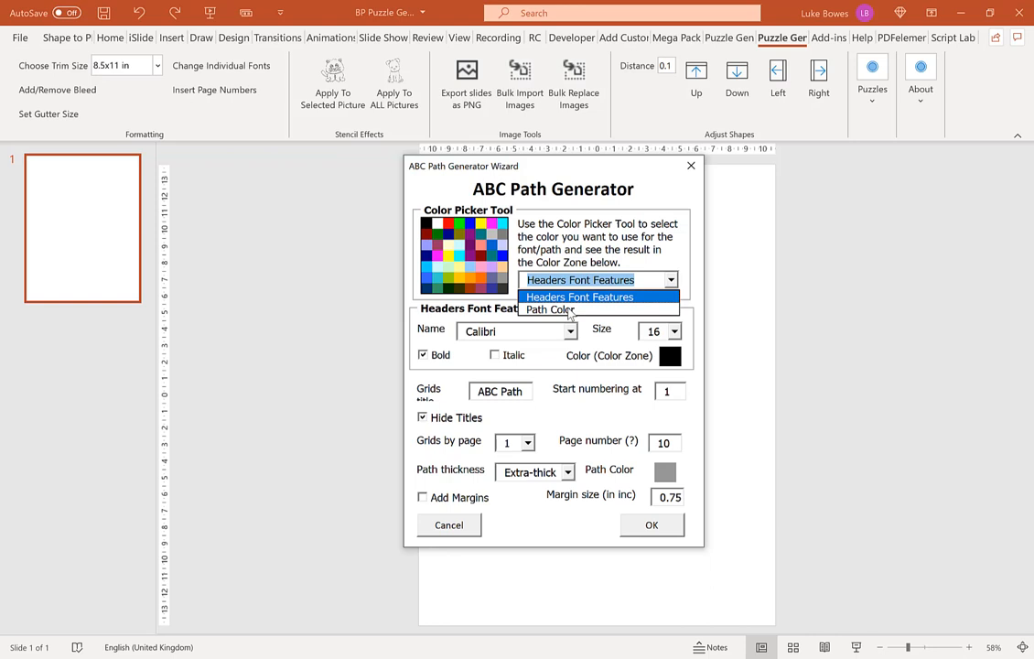
{"action": "left_click", "coordinate": [549, 309]}
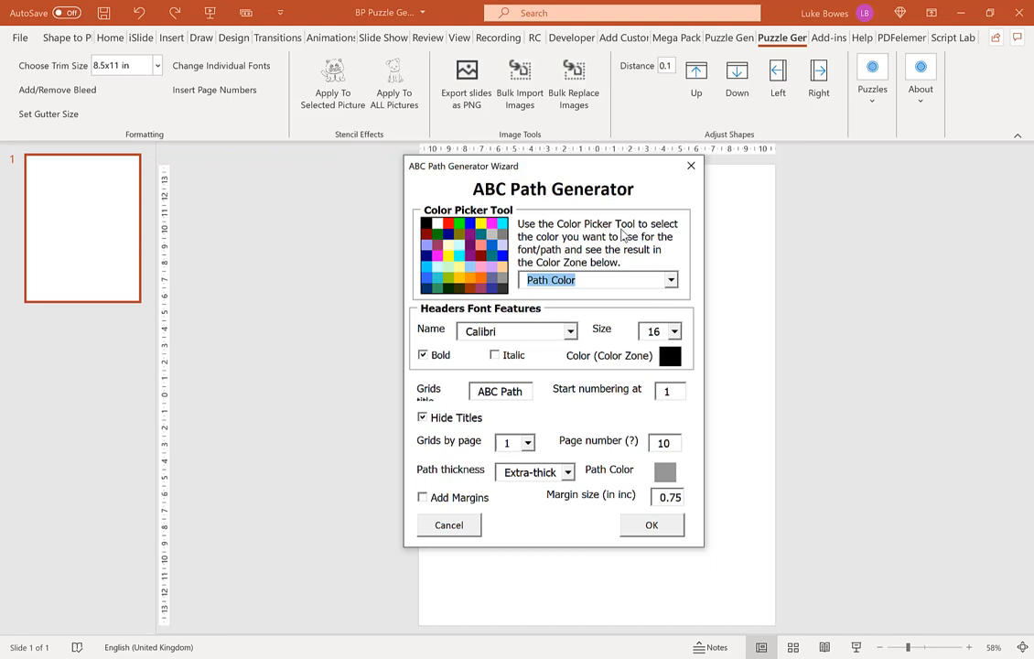
{"action": "mouse_move", "coordinate": [695, 437]}
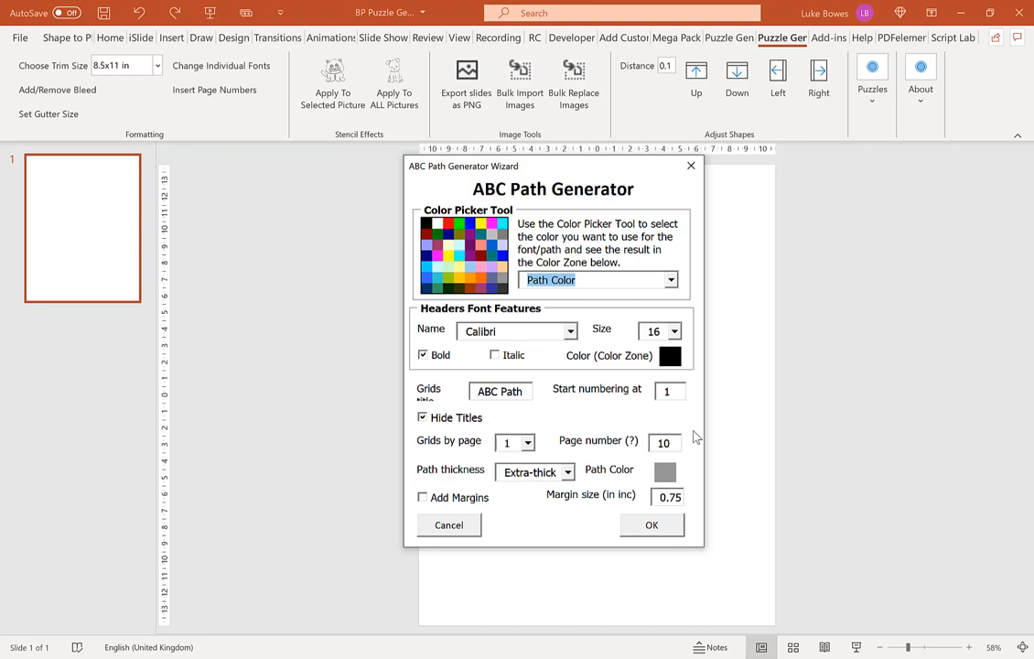
{"action": "mouse_move", "coordinate": [484, 315]}
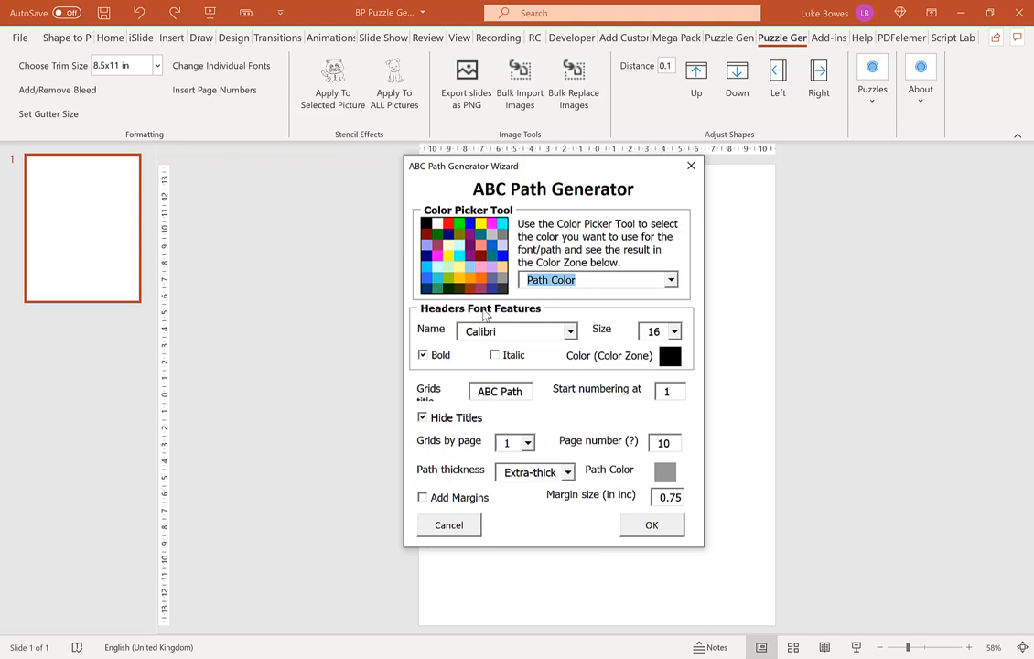
{"action": "left_click", "coordinate": [571, 330]}
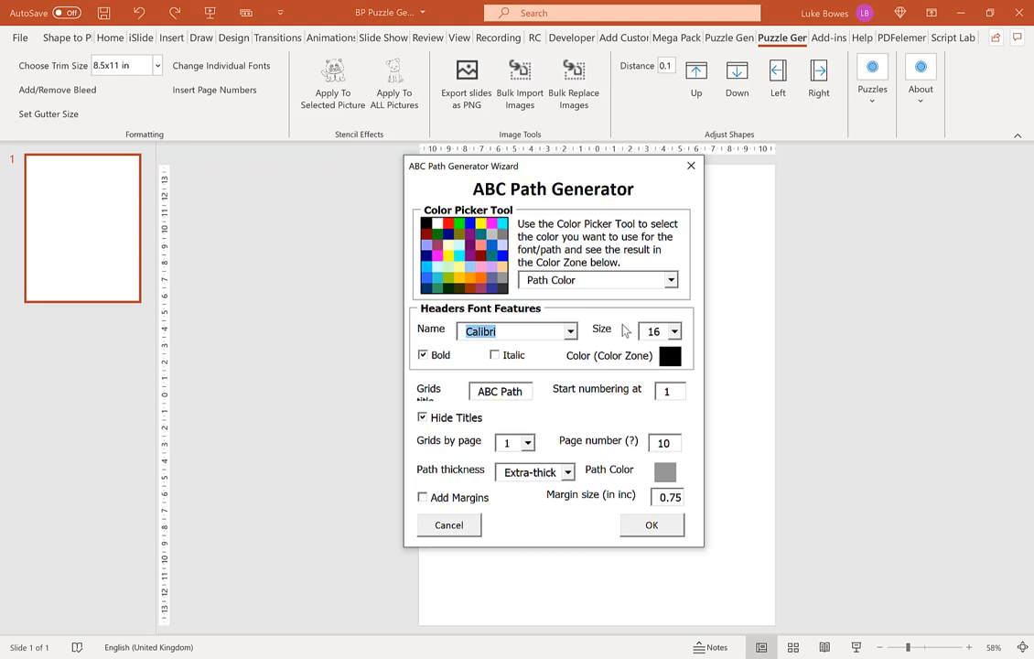
{"action": "left_click", "coordinate": [653, 330]}
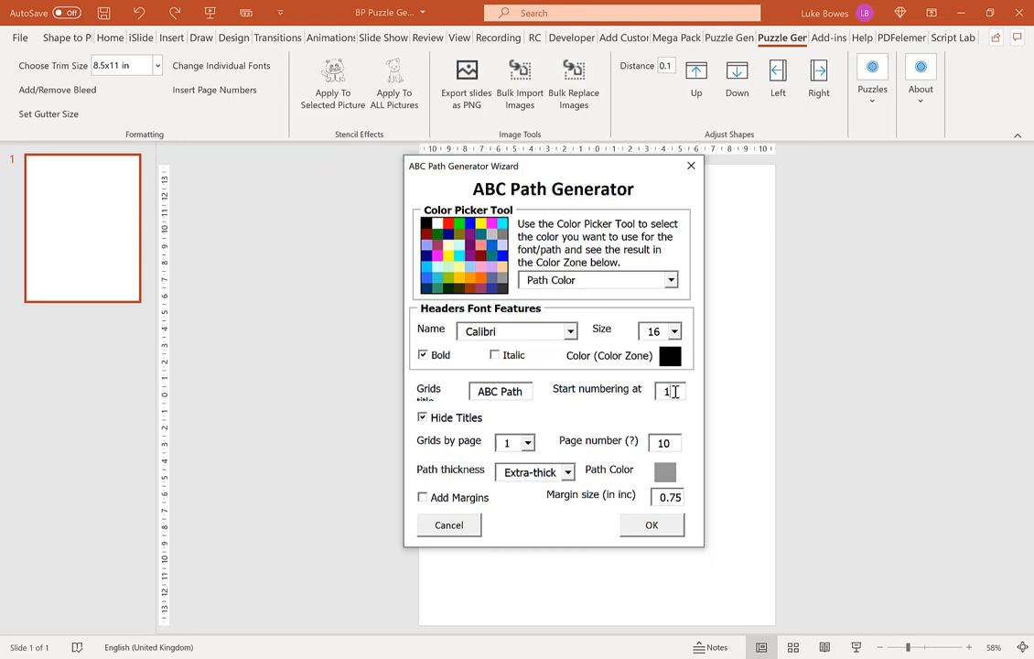
Set Start numbering at to 21 and untick Hide Titles
{"action": "type", "text": "2"}
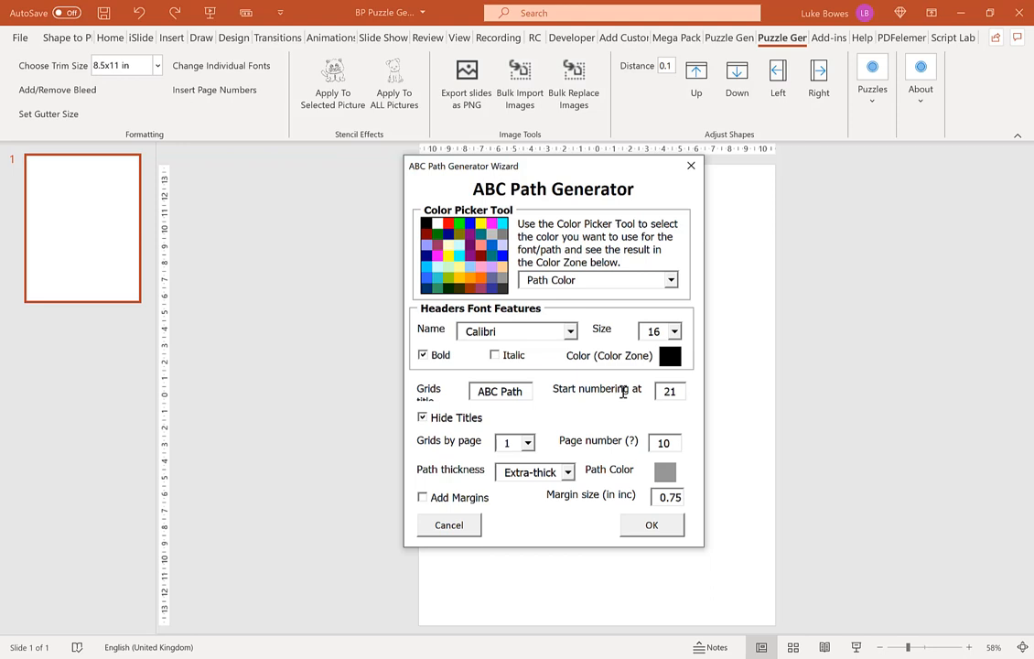
{"action": "left_click", "coordinate": [668, 390]}
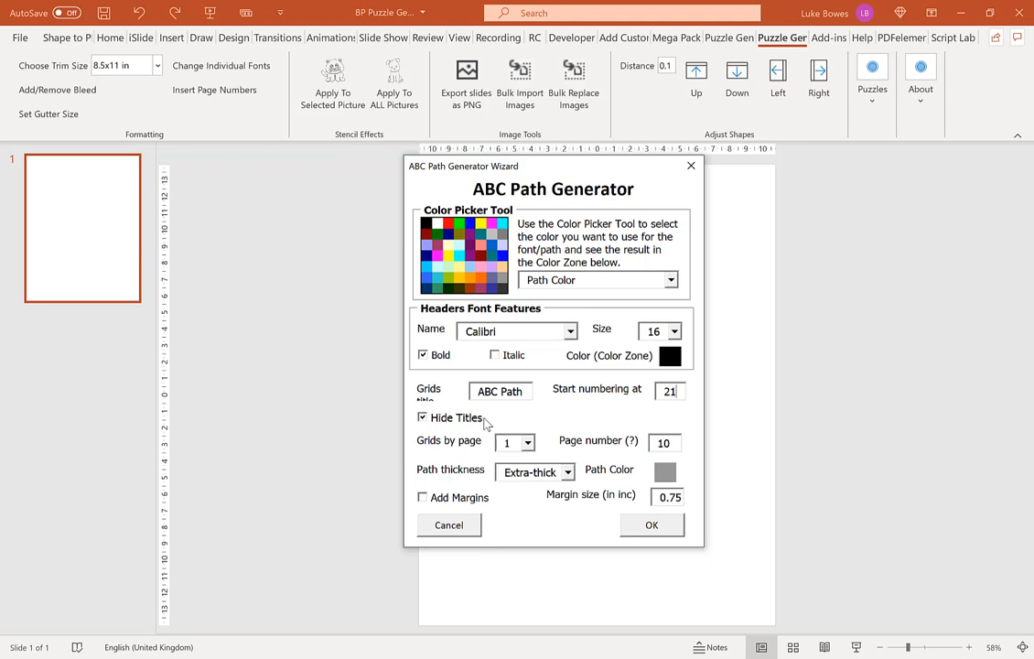
{"action": "left_click", "coordinate": [423, 417]}
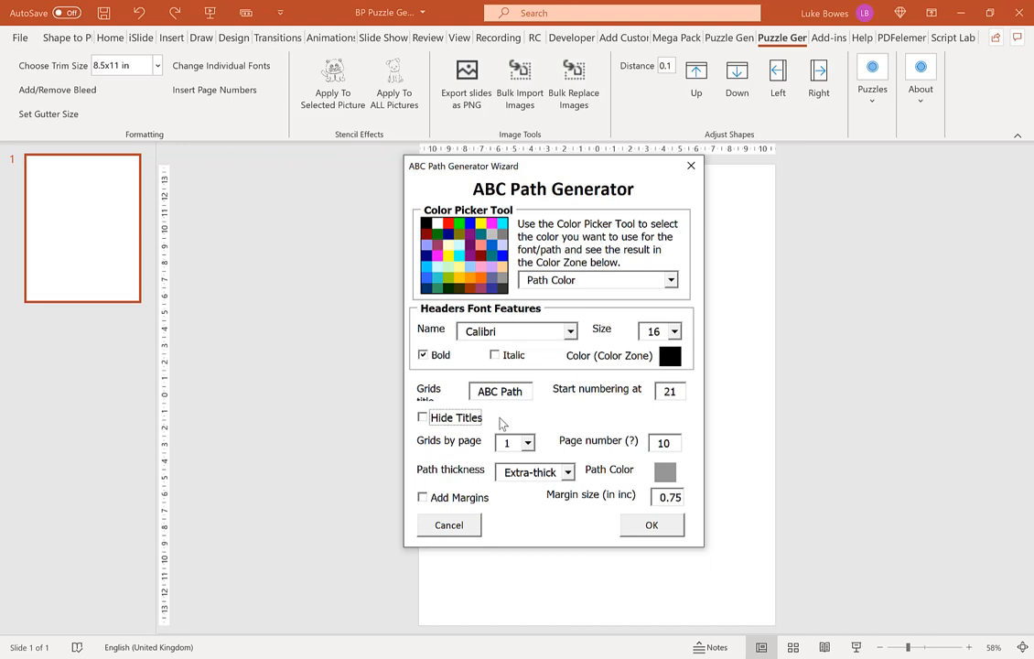
{"action": "mouse_move", "coordinate": [531, 449]}
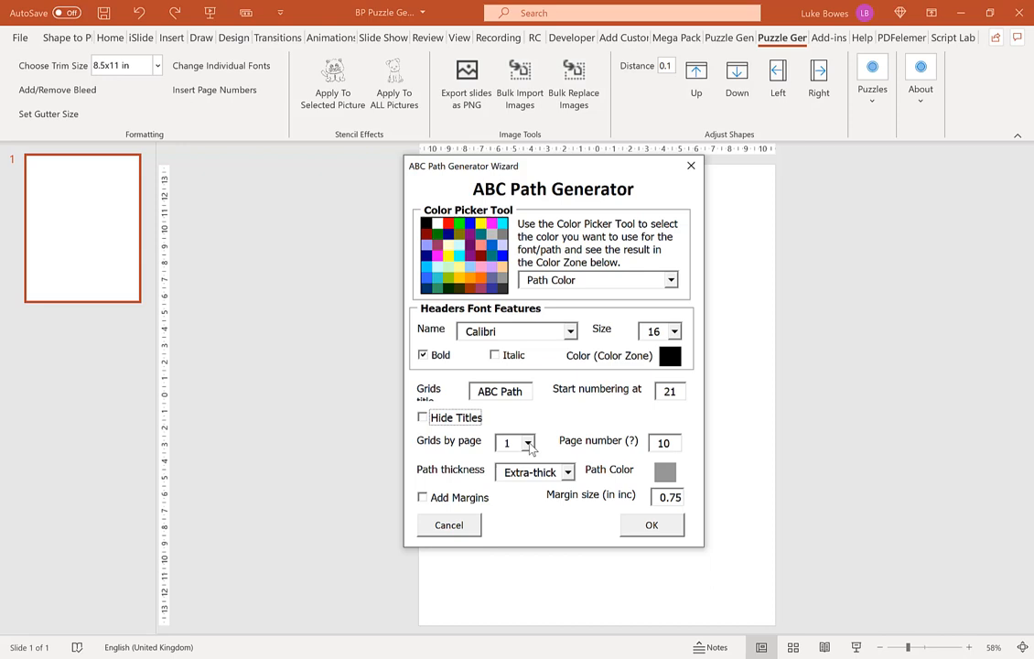
Set 6 grids per page, 5 pages, and an extra-thick path, with 0.75-inch margins
{"action": "left_click", "coordinate": [528, 442]}
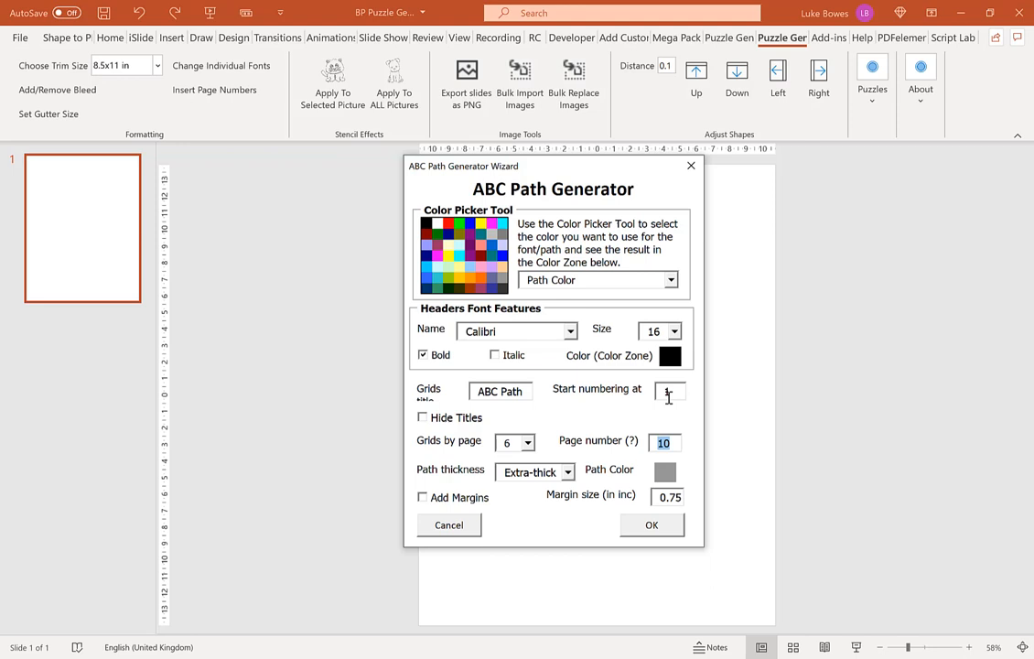
{"action": "left_click", "coordinate": [566, 471]}
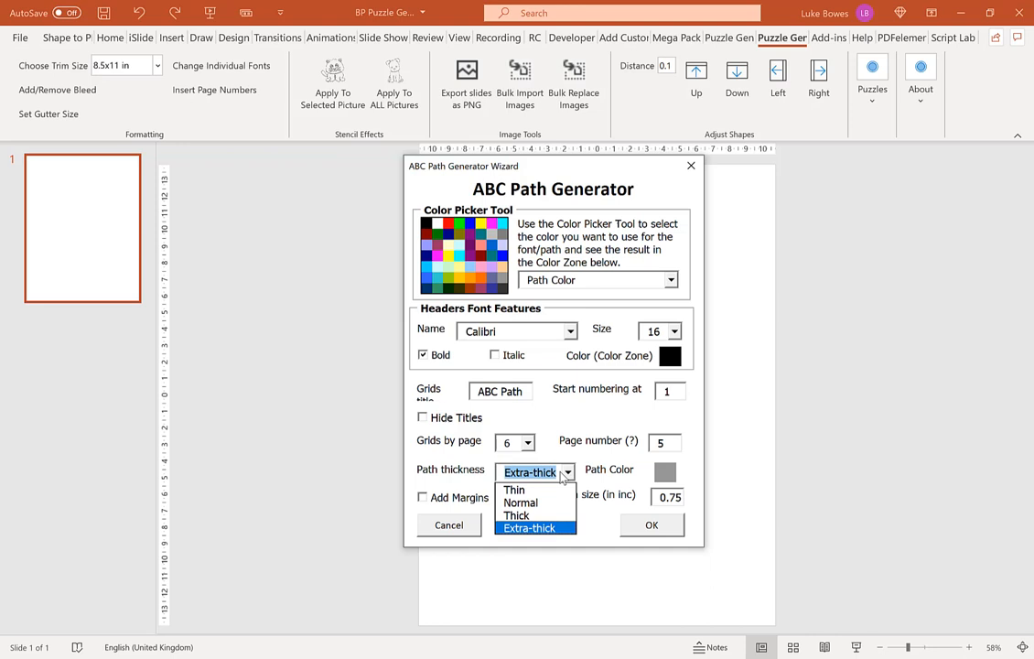
{"action": "mouse_move", "coordinate": [535, 528]}
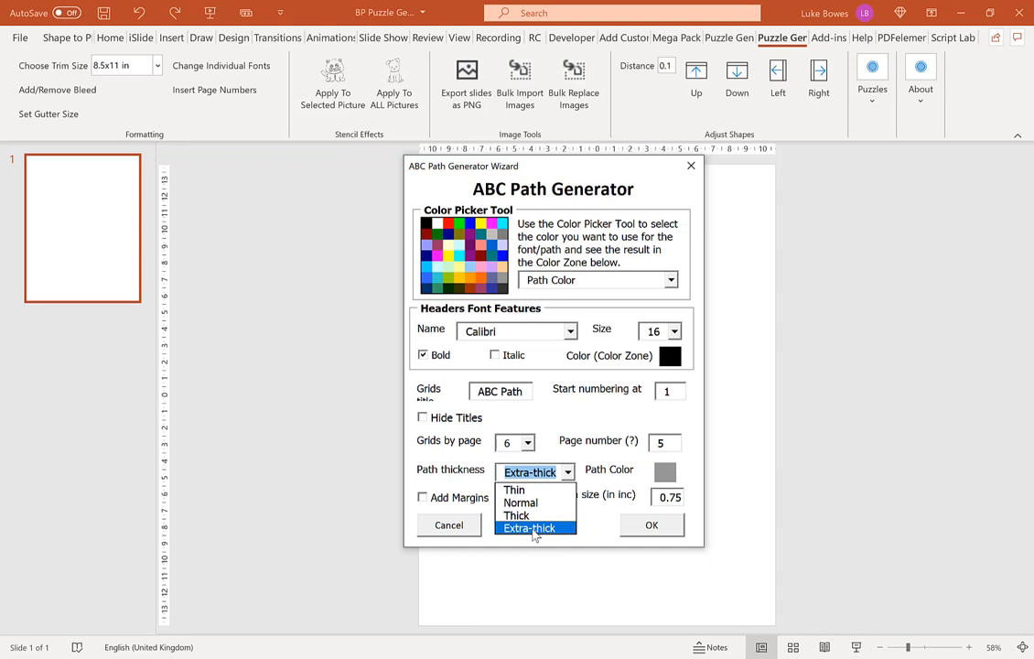
{"action": "left_click", "coordinate": [529, 526]}
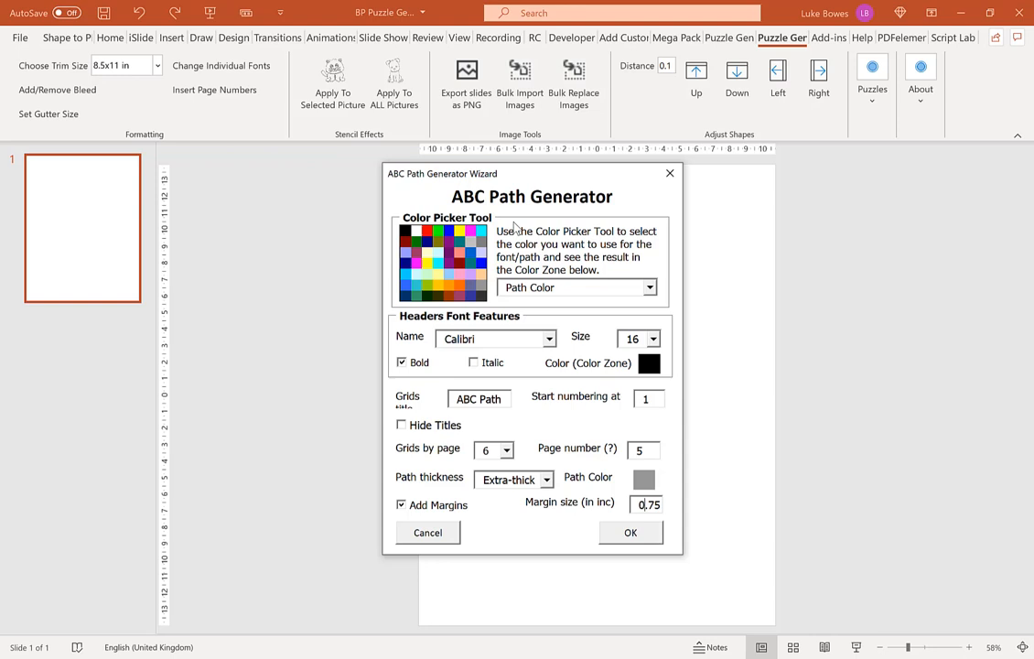
Generate the ABC Path slides and check a later slide's puzzles
{"action": "left_click", "coordinate": [631, 531]}
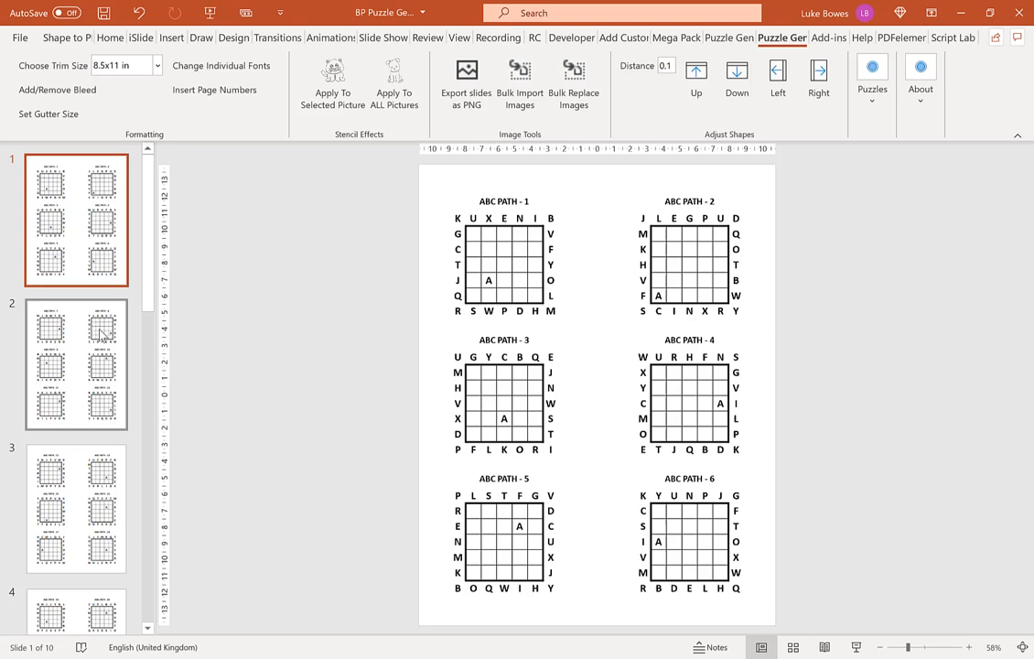
{"action": "left_click", "coordinate": [76, 485]}
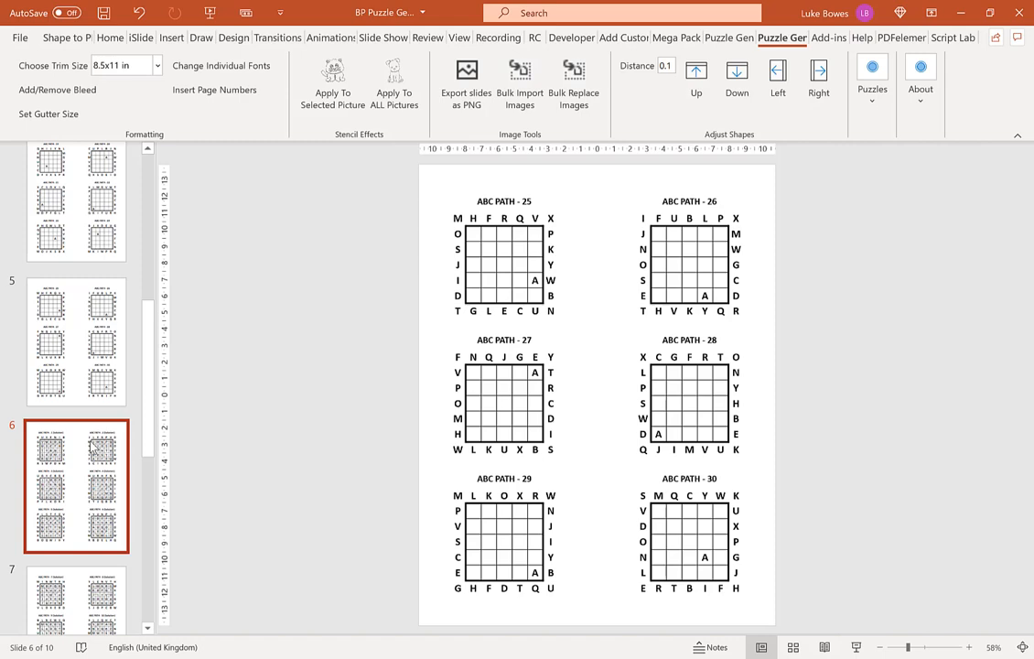
Go back to slide 1 of the puzzle deck
{"action": "left_click", "coordinate": [76, 220]}
{"action": "type", "text": "0.2"}
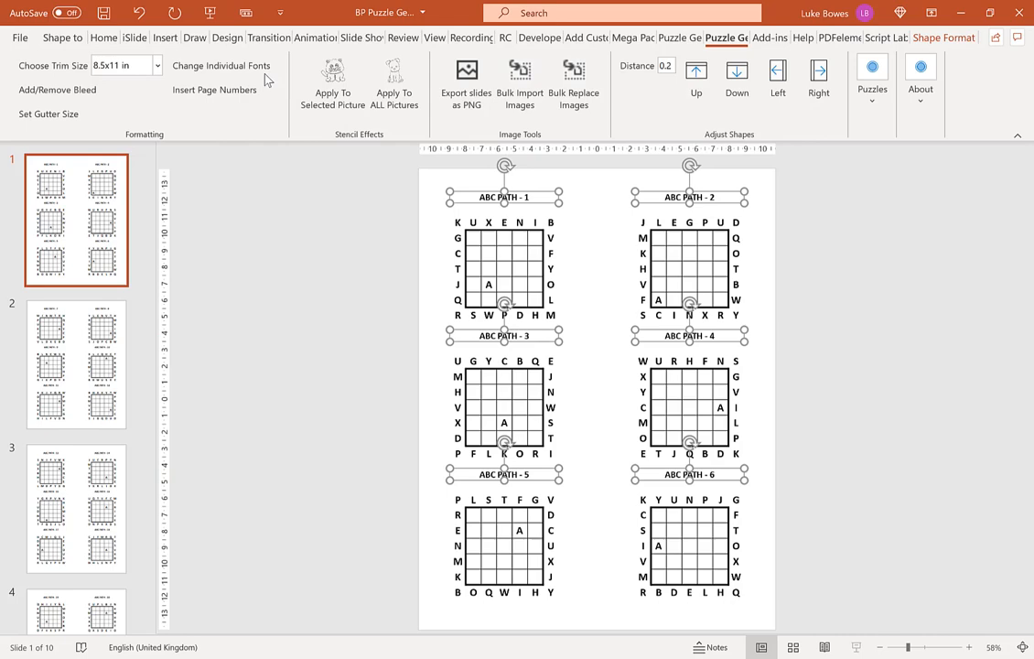
Apply new font features to the ABC PATH titles via Change Individual Fonts
{"action": "left_click", "coordinate": [221, 65]}
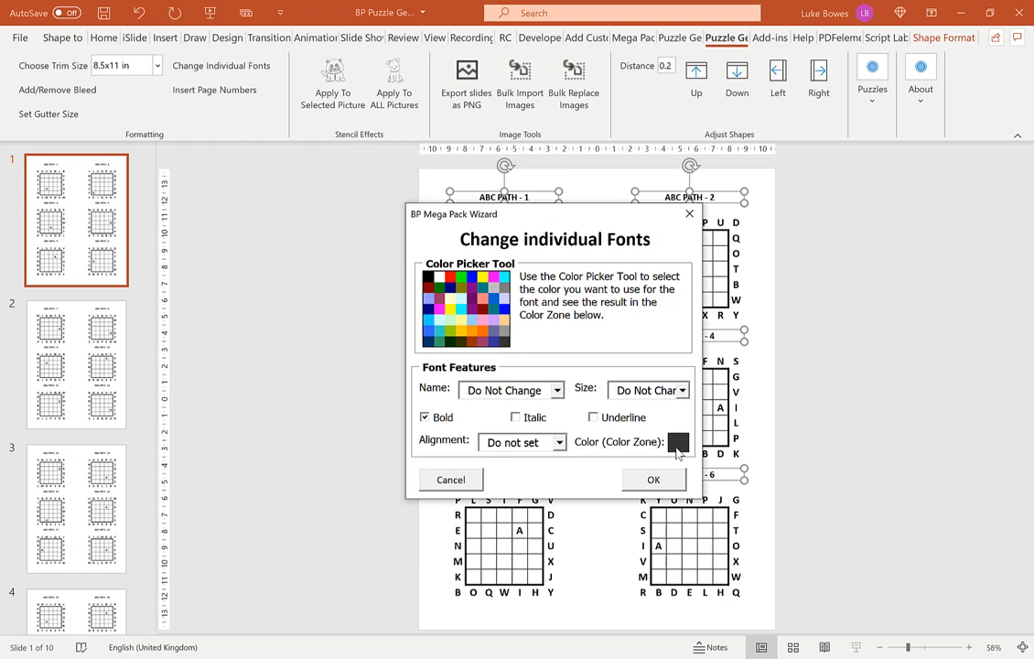
{"action": "left_click", "coordinate": [682, 390]}
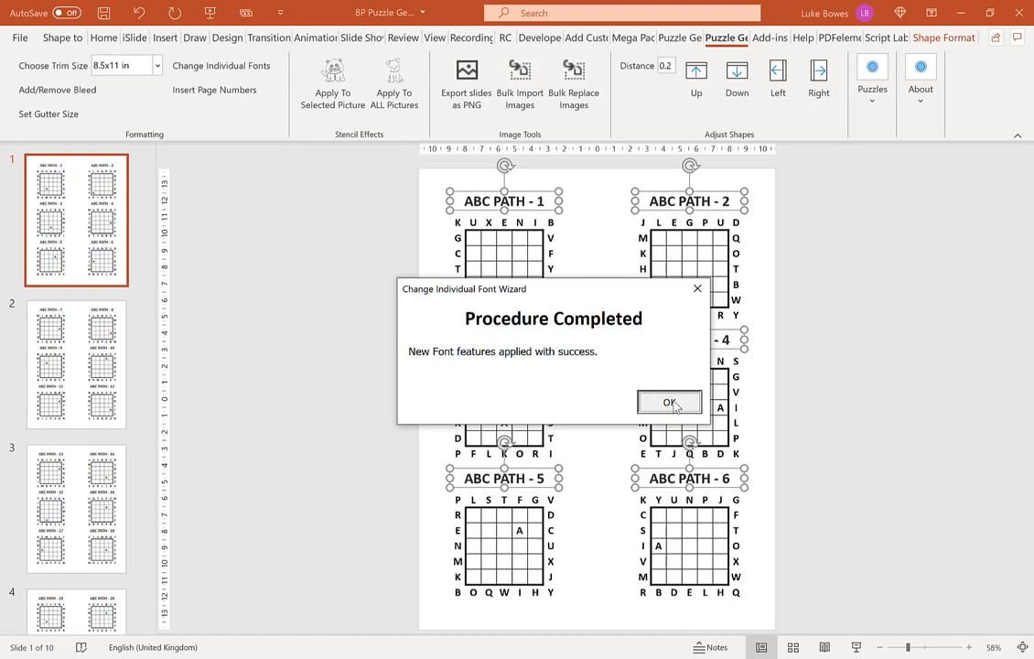
{"action": "left_click", "coordinate": [669, 403]}
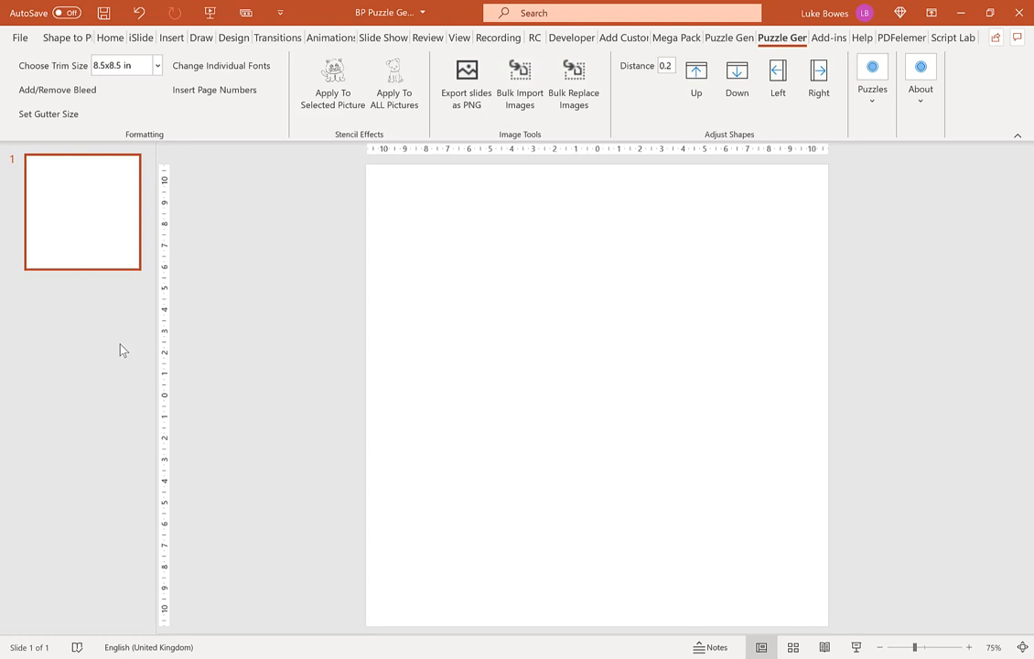
Run ABC Path with Hide Titles on, no margins, 1 grid per page, 40 pages
{"action": "left_click", "coordinate": [871, 81]}
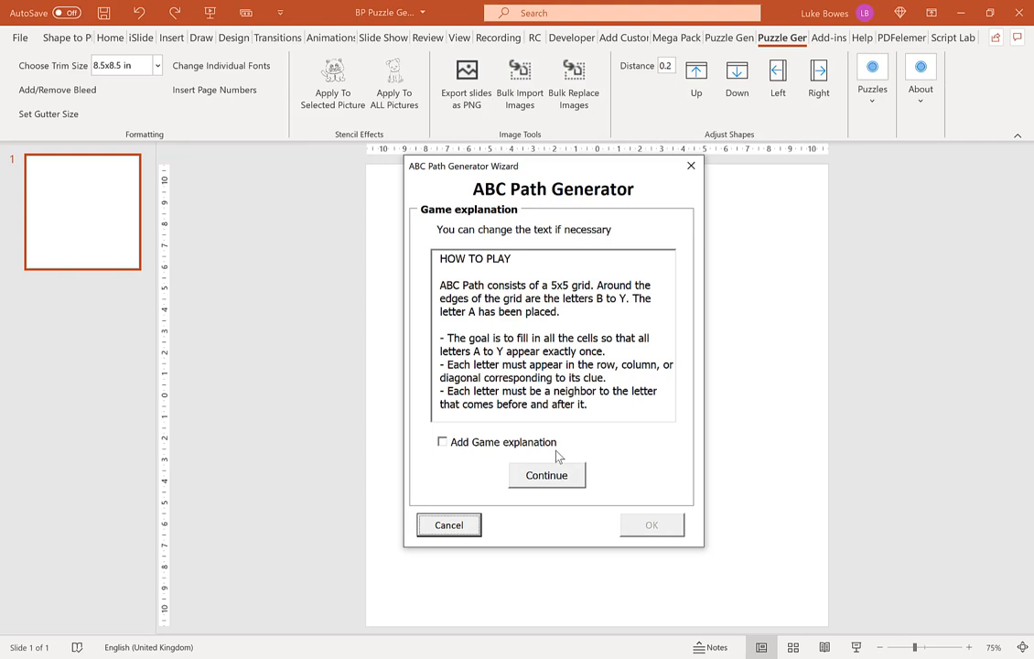
{"action": "left_click", "coordinate": [546, 475]}
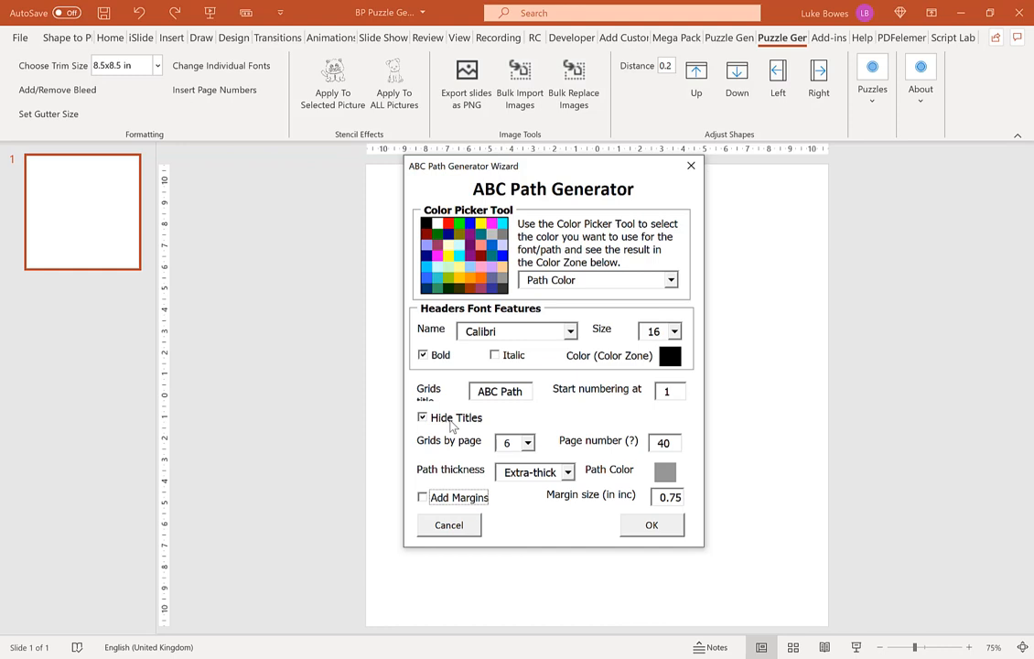
{"action": "left_click", "coordinate": [510, 442]}
{"action": "type", "text": "1"}
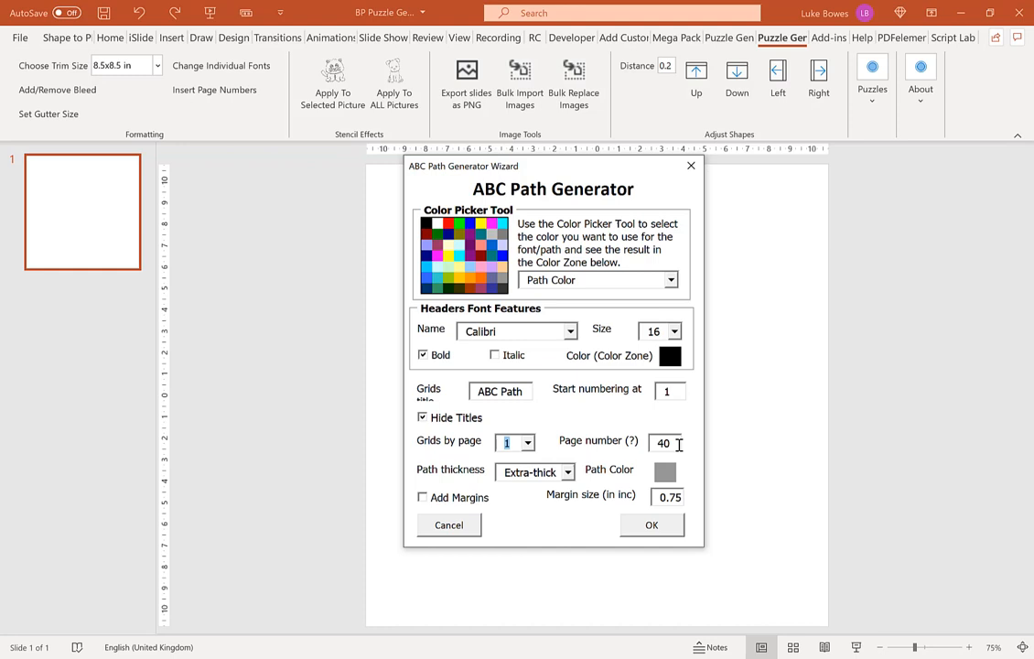
{"action": "left_click", "coordinate": [651, 524]}
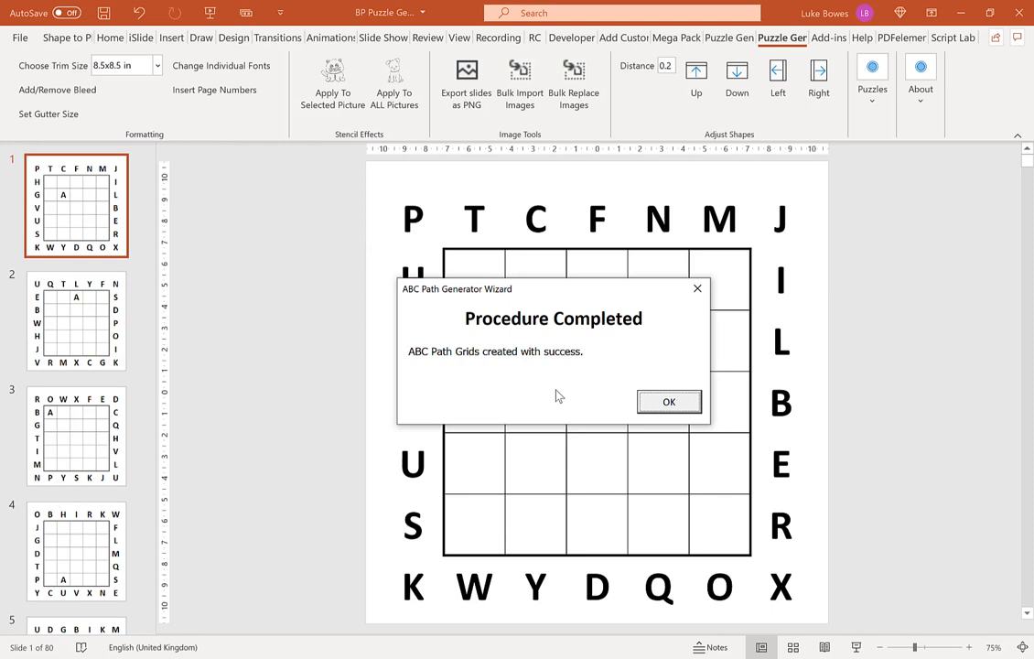
Dismiss the completion message and set the last slide of the puzzle export range
{"action": "left_click", "coordinate": [668, 401]}
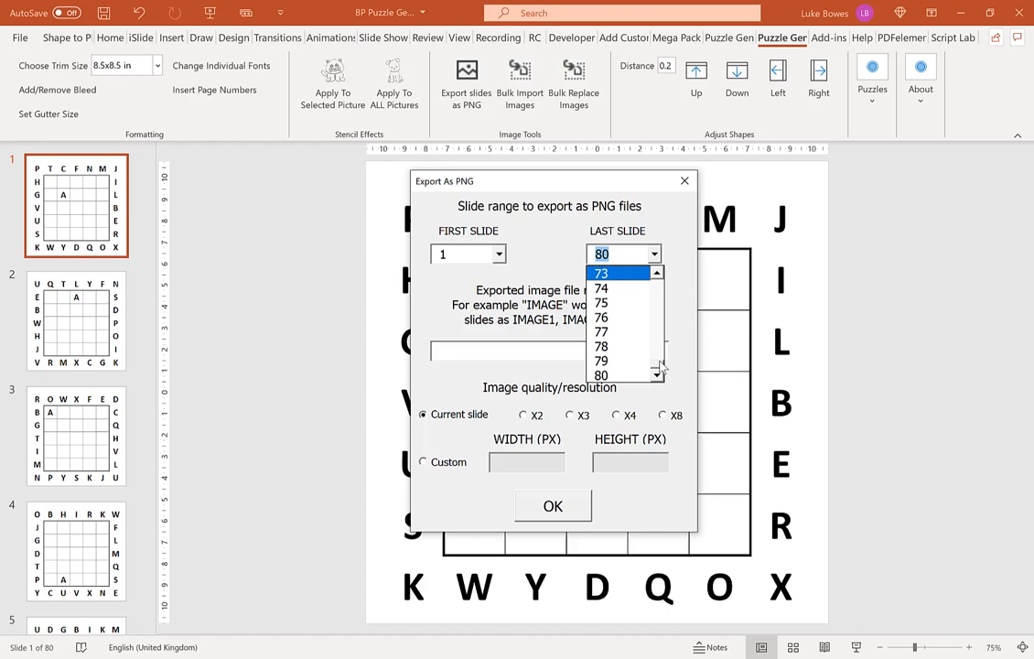
{"action": "left_click", "coordinate": [622, 254]}
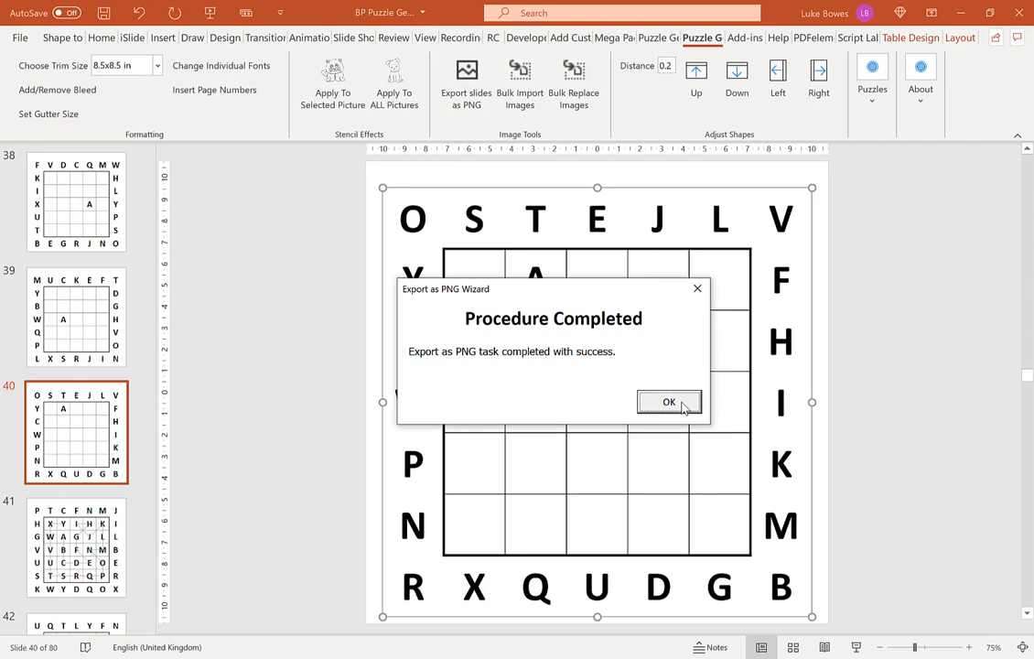
Export slides 41 to 80 as PNG images named 'solutions' and confirm the folder notice
{"action": "left_click", "coordinate": [668, 401]}
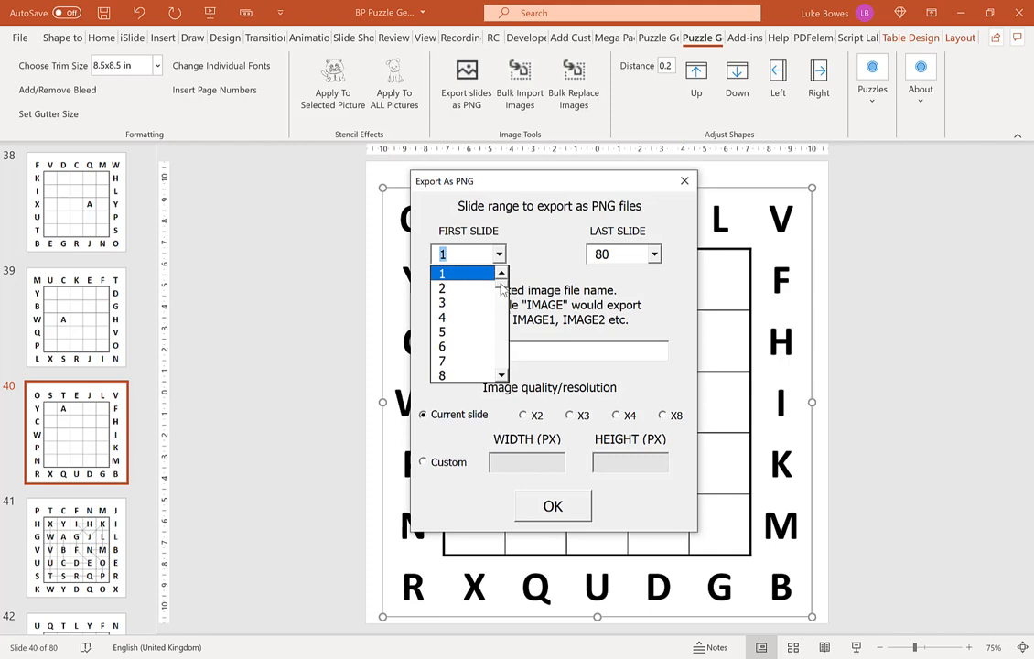
{"action": "type", "text": "solutions"}
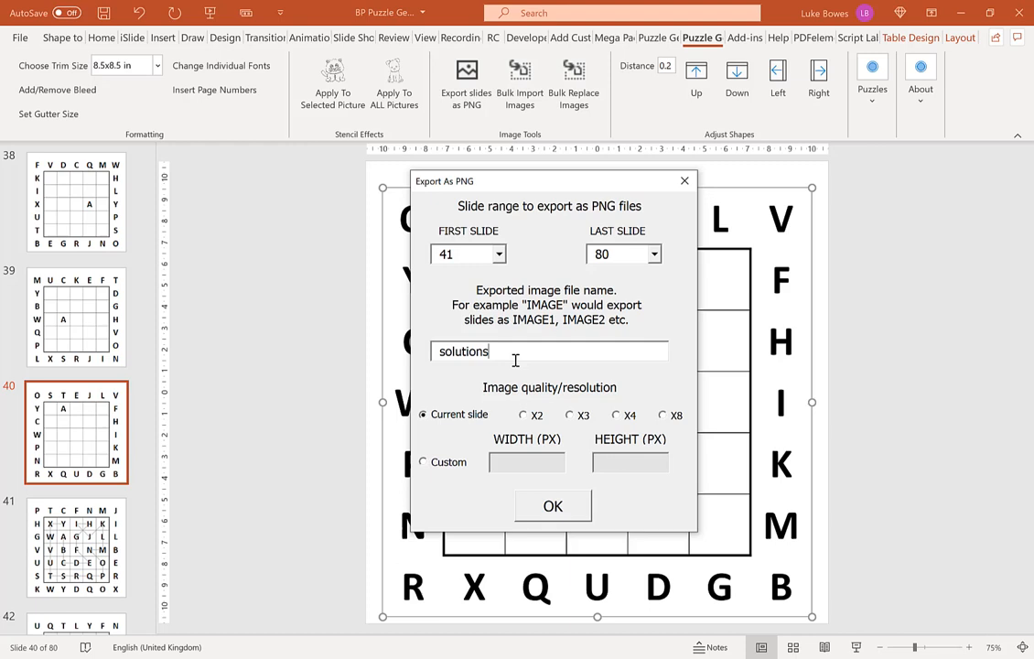
{"action": "left_click", "coordinate": [553, 505]}
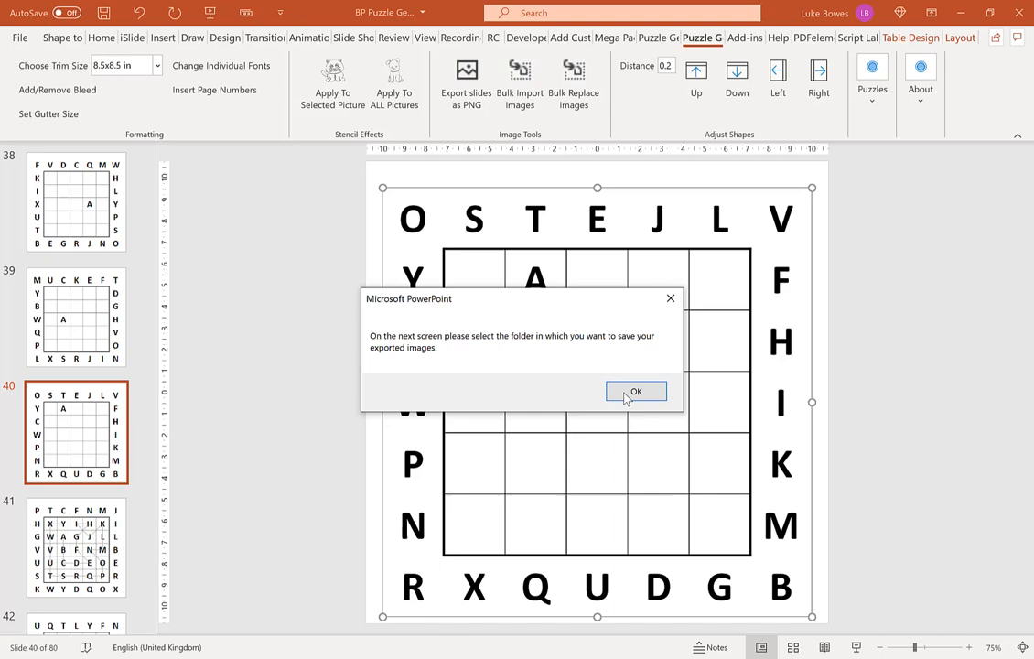
{"action": "left_click", "coordinate": [635, 391]}
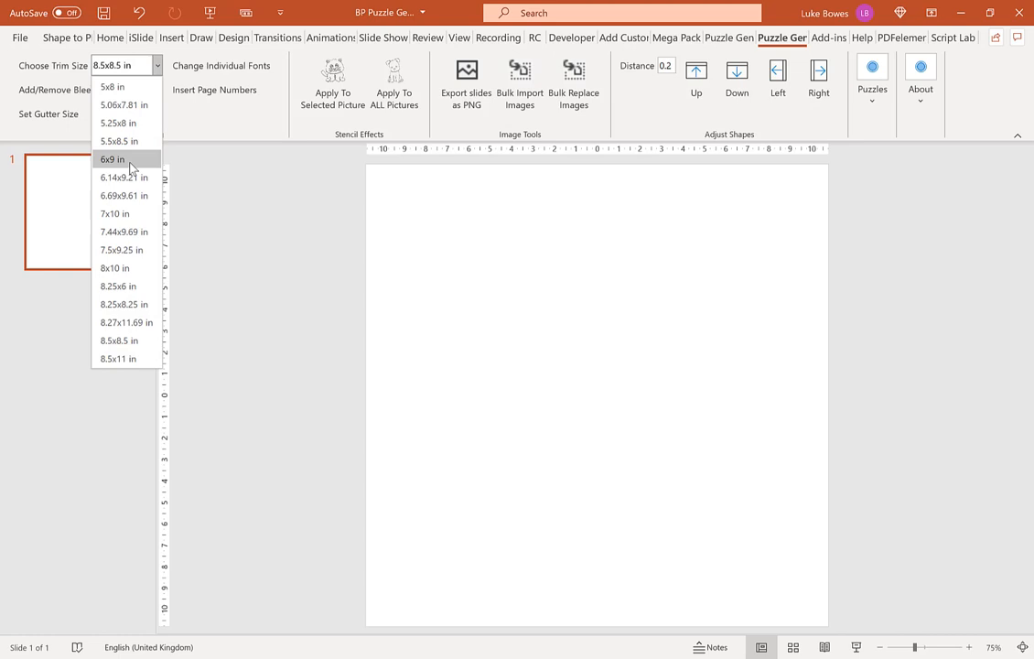
{"action": "mouse_move", "coordinate": [128, 358]}
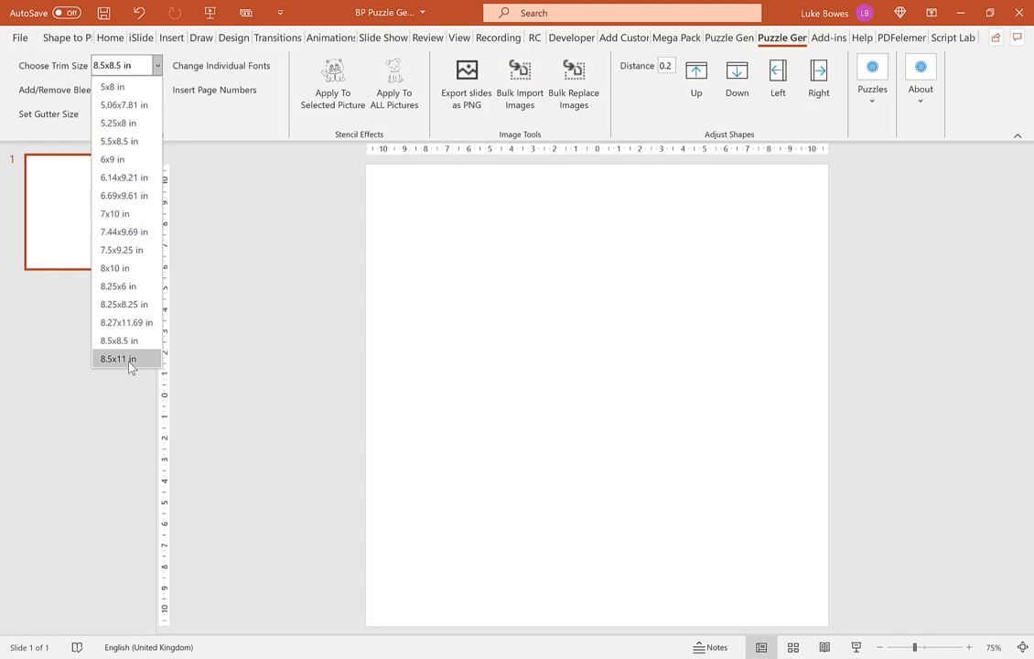
Choose the 8.5x11 in trim size for the new blank presentation
{"action": "left_click", "coordinate": [119, 358]}
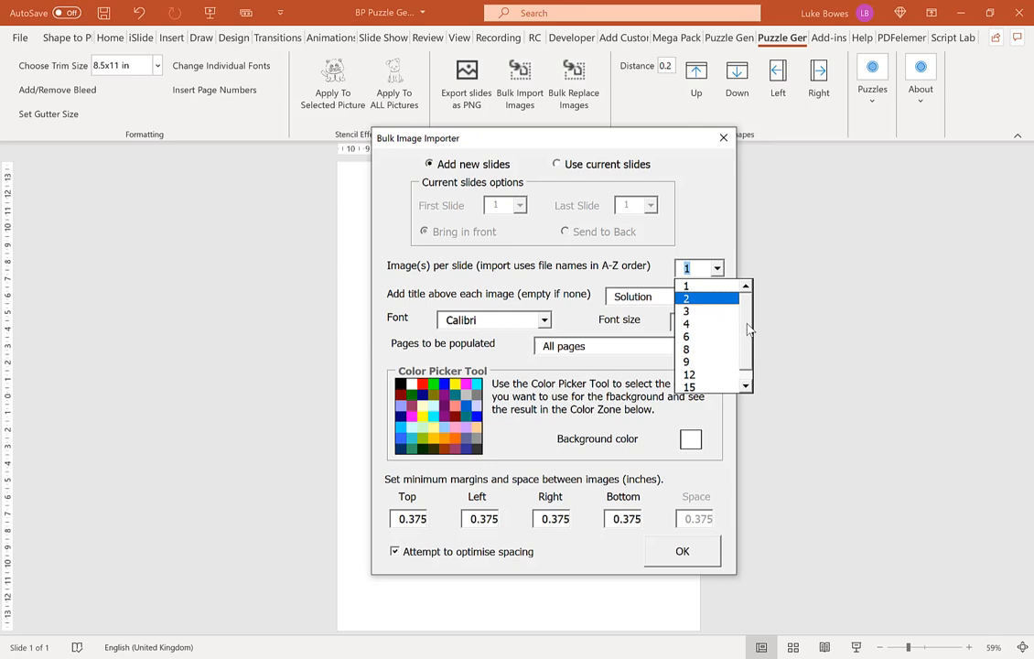
Import puzzle images at 8 per slide, replacing the title 'Solution' with 'Puzzle'
{"action": "left_click", "coordinate": [685, 348]}
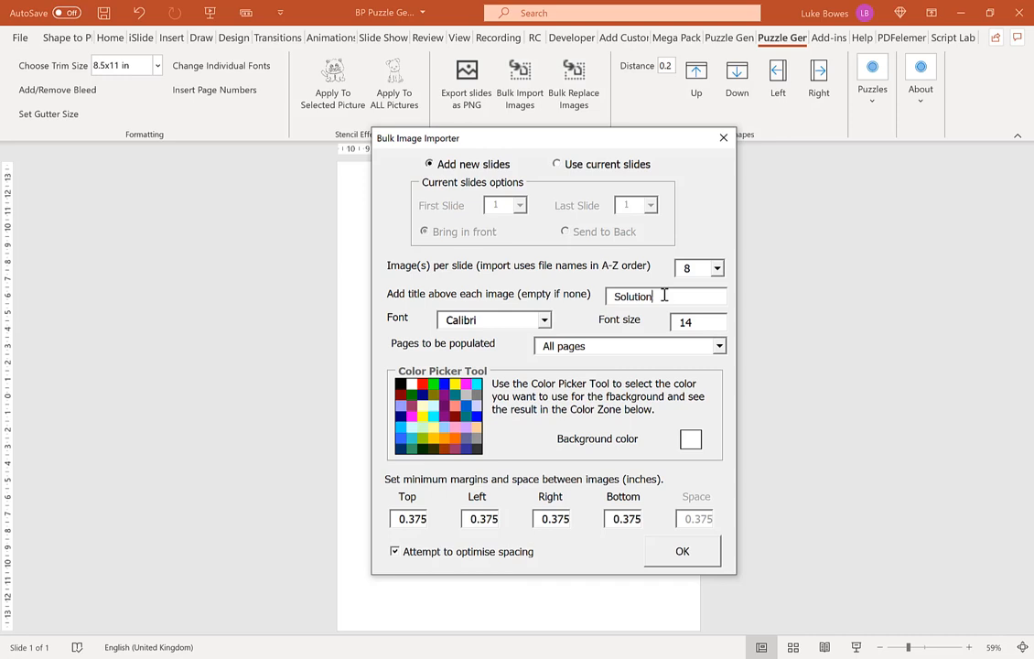
{"action": "double_click", "coordinate": [632, 295]}
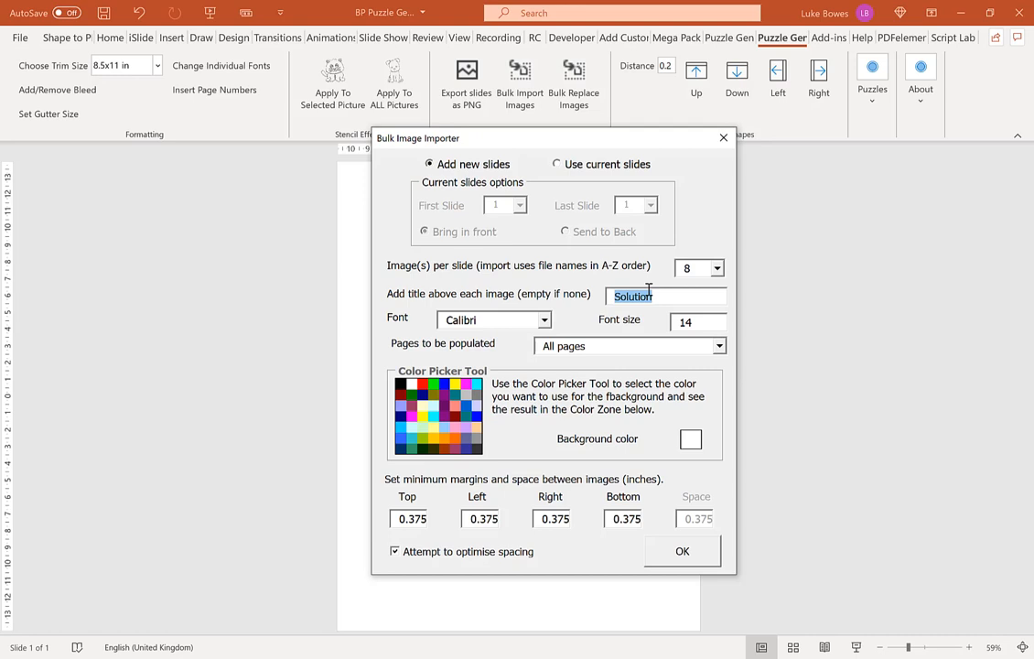
{"action": "type", "text": "Puzzle"}
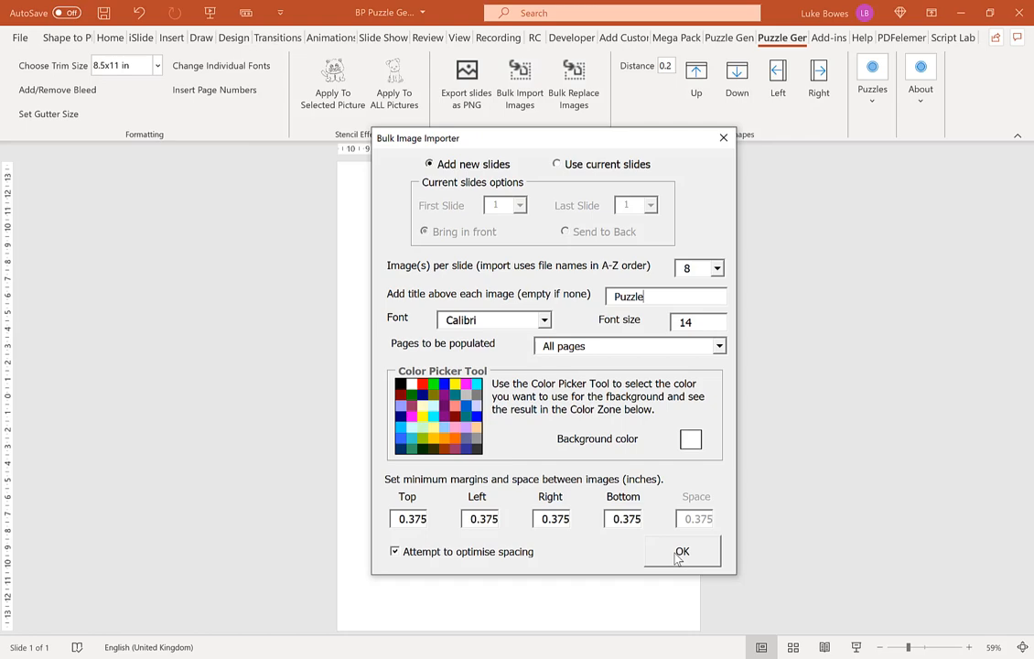
{"action": "left_click", "coordinate": [681, 551]}
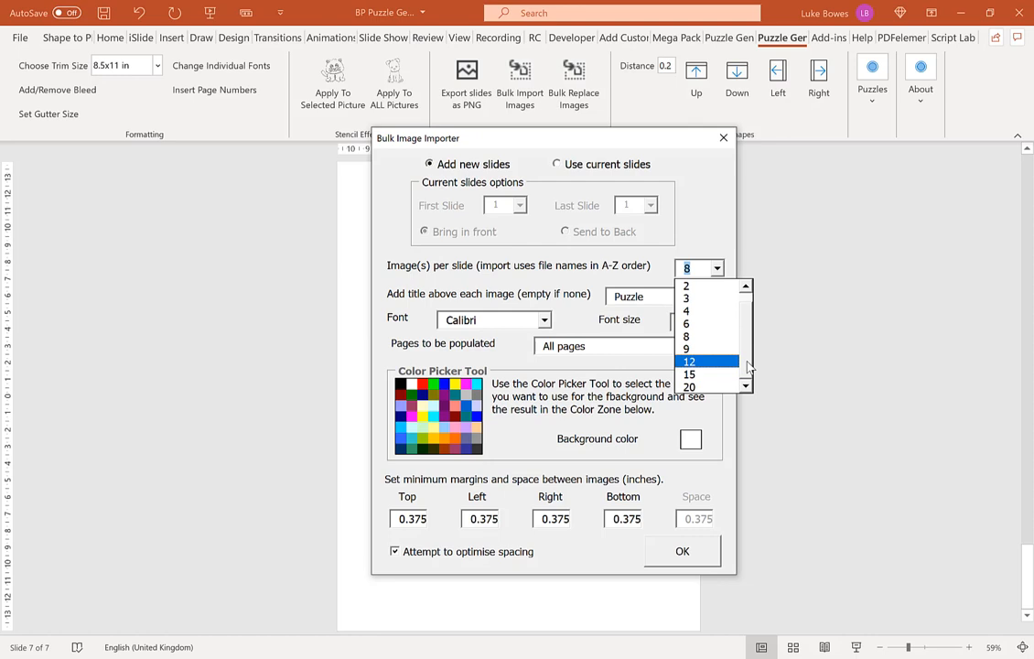
Import the solution images at 20 per slide, titled 'Solution'
{"action": "left_click", "coordinate": [688, 386]}
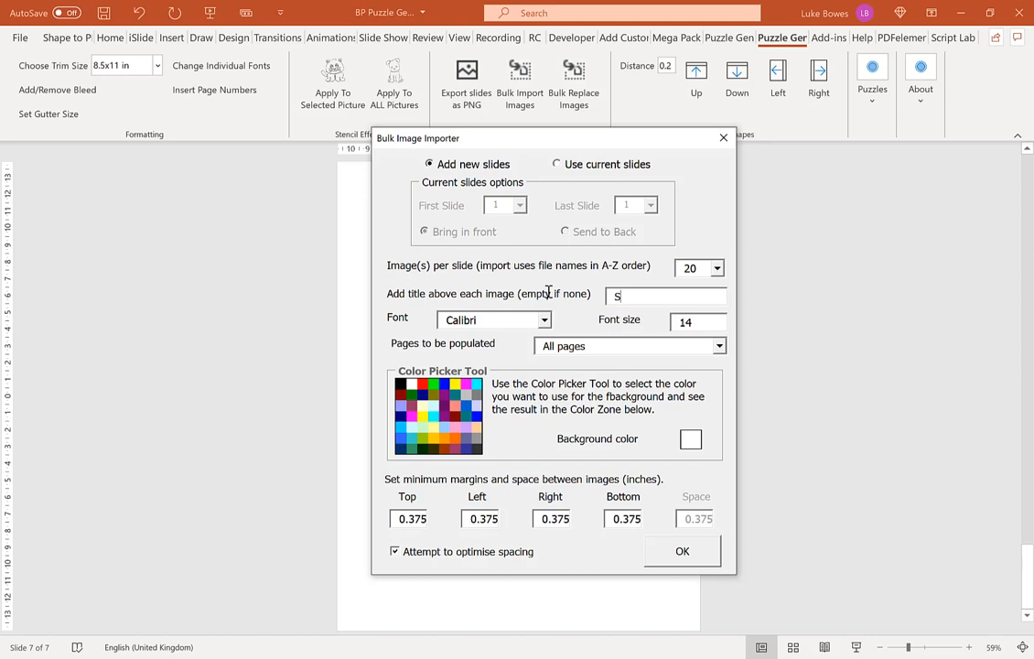
{"action": "type", "text": "Solution"}
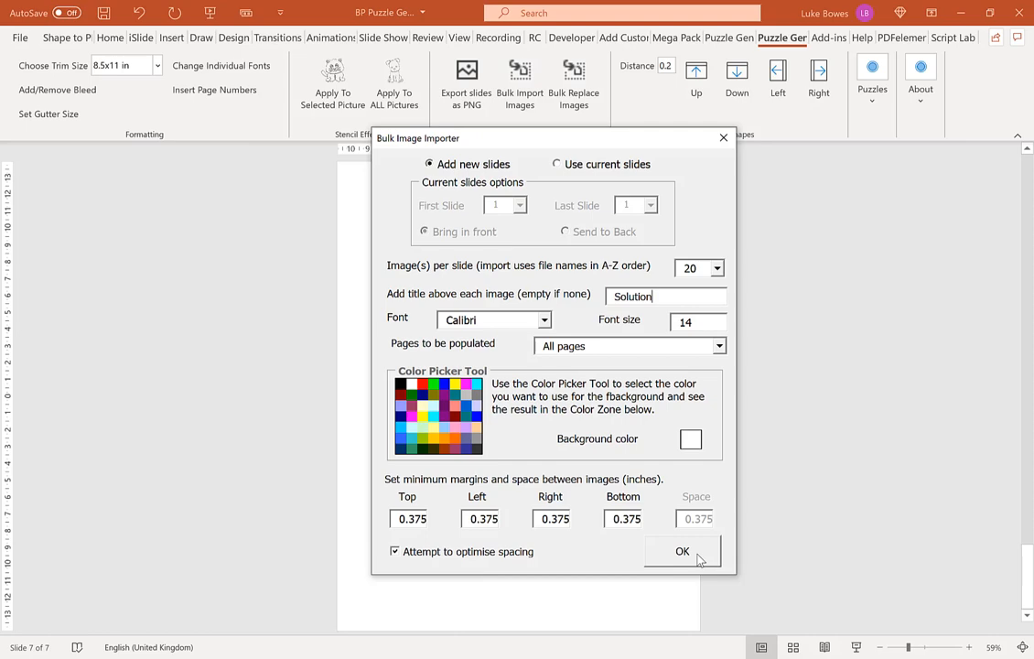
{"action": "left_click", "coordinate": [682, 550]}
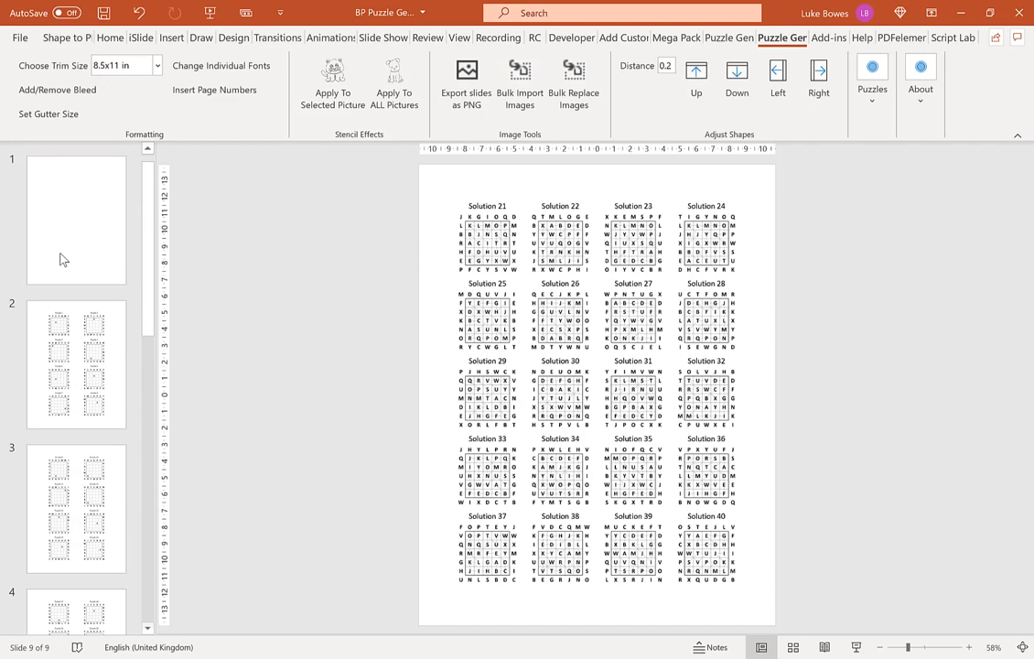
{"action": "left_click", "coordinate": [76, 486]}
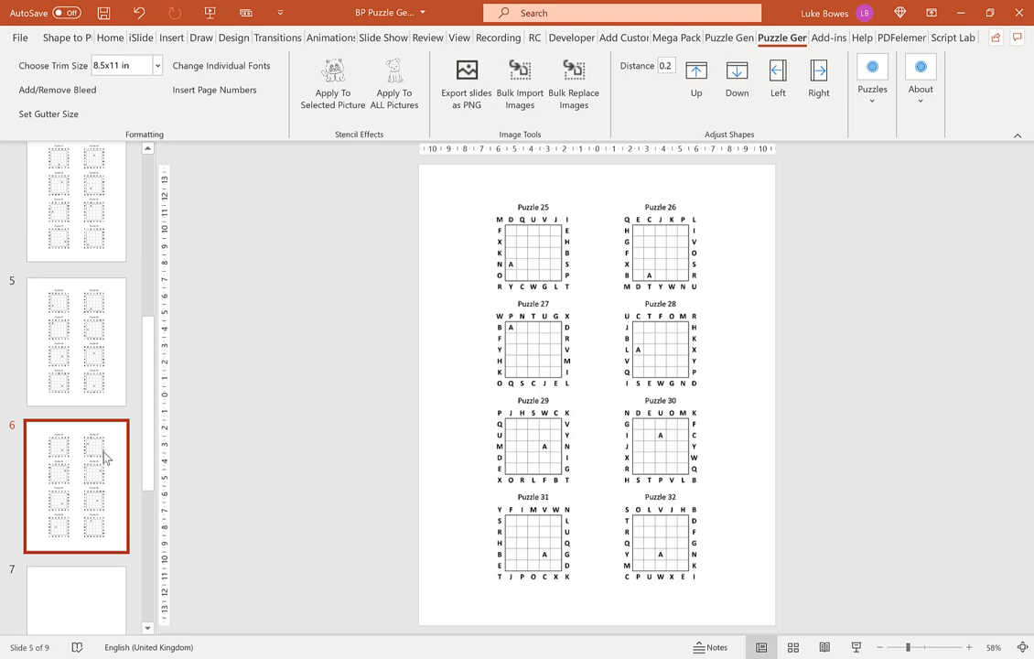
{"action": "scroll", "scroll_direction": "down", "scroll_amount": 3}
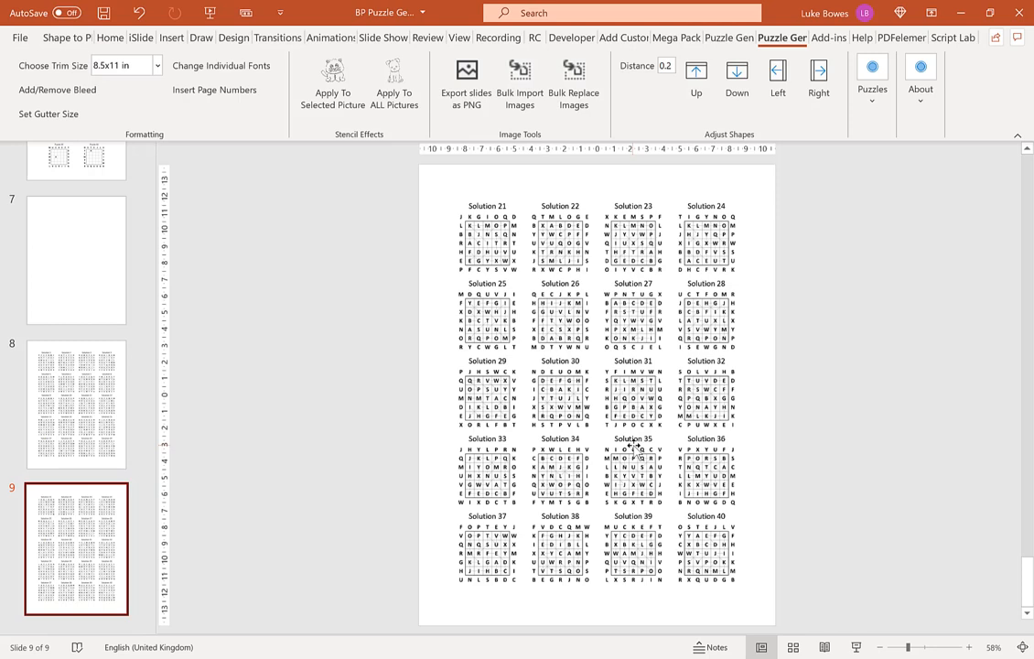